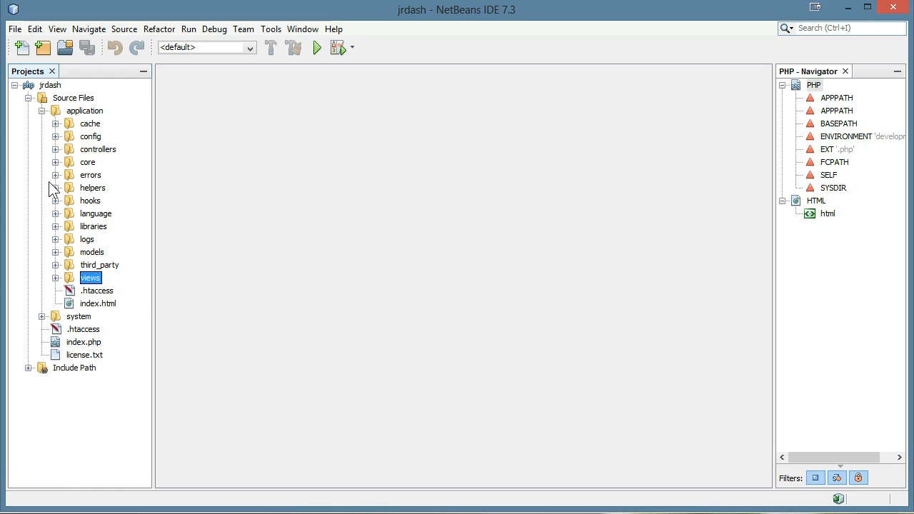
- Create a public folder under the jrdash Source Files
click(43, 112)
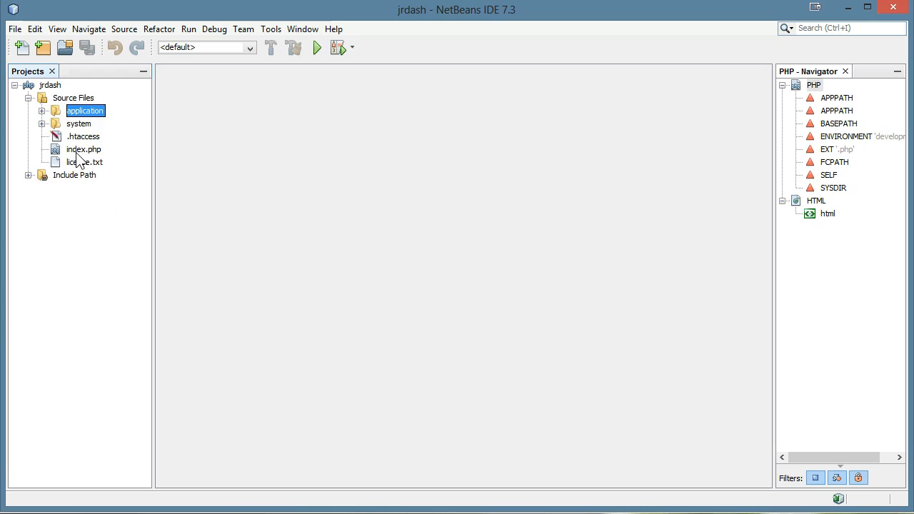
right_click(75, 98)
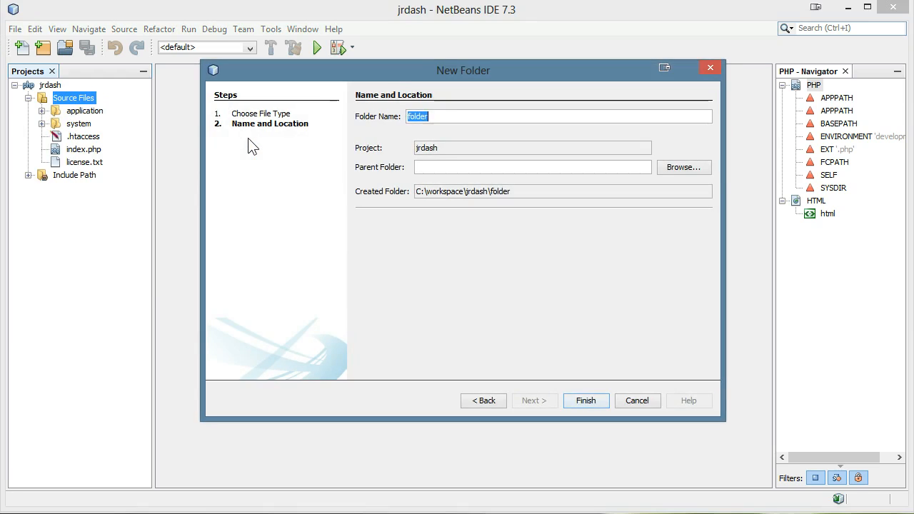
click(586, 400)
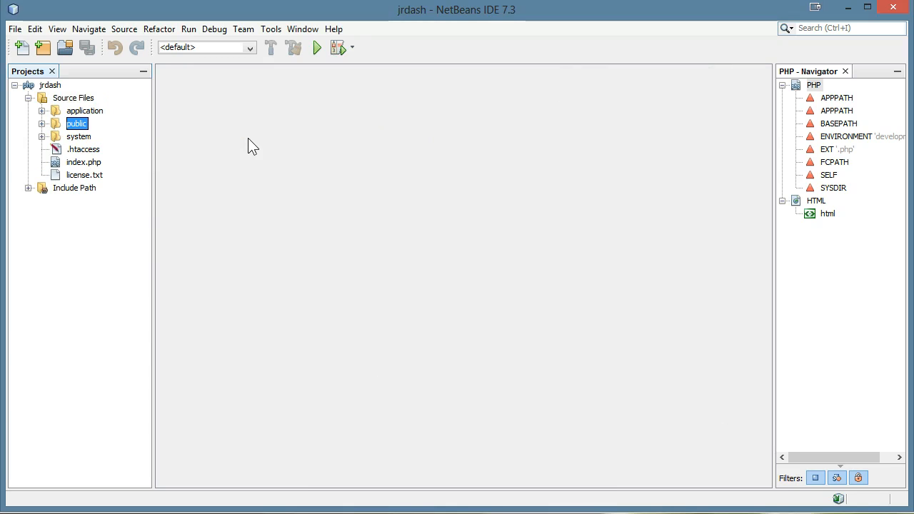
mouse_move(111, 128)
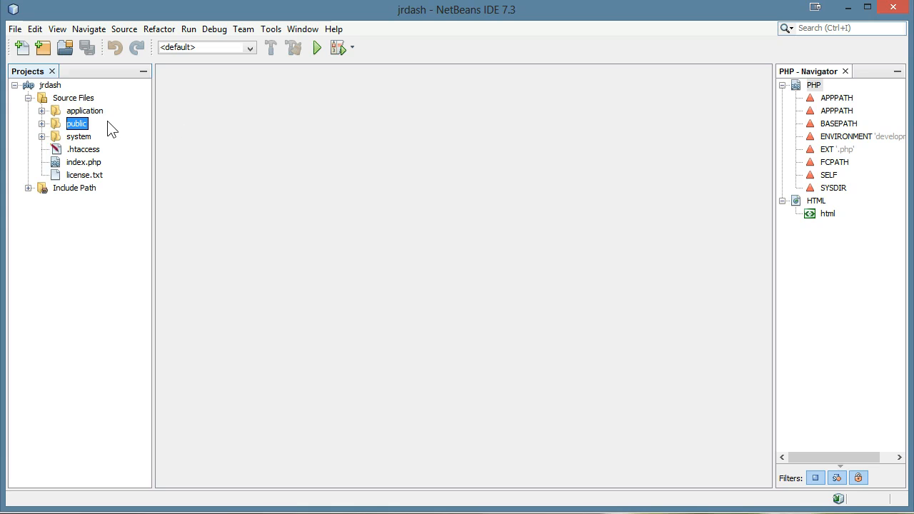
mouse_move(89, 134)
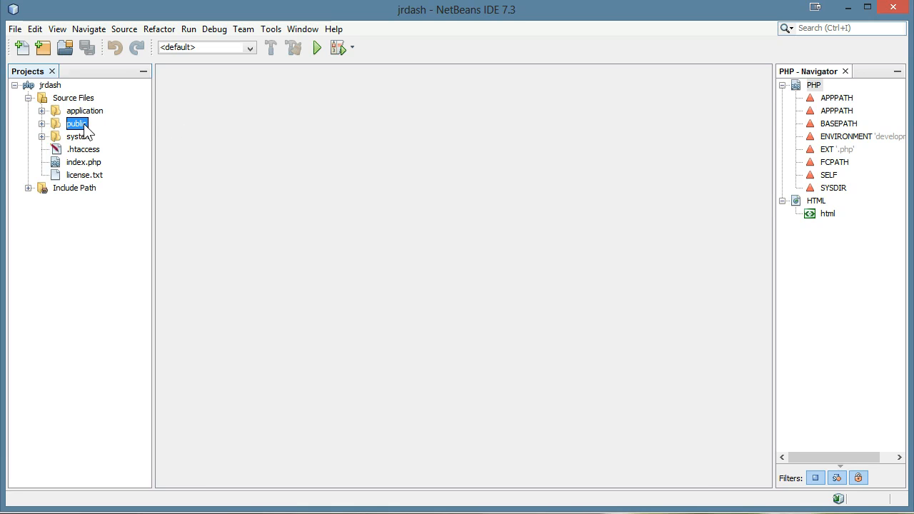
- Create the img folder inside public and begin another subfolder for css/js
right_click(75, 123)
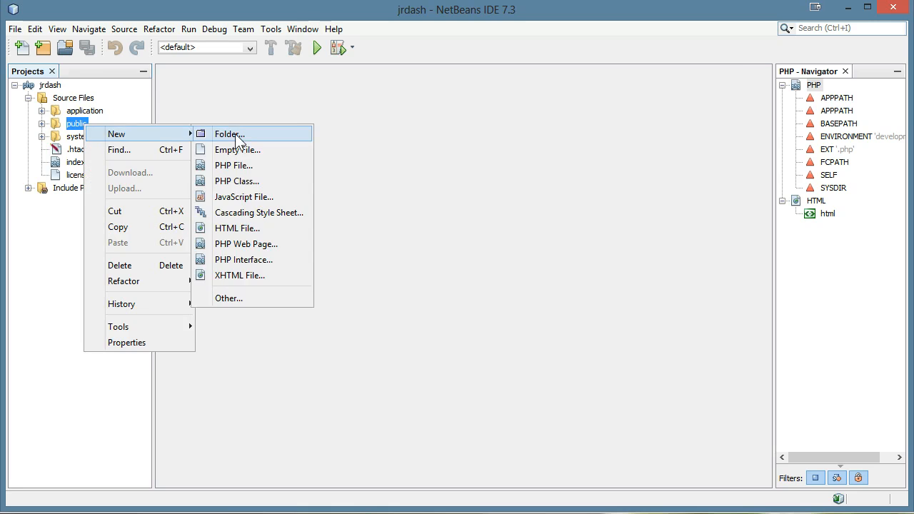
click(229, 134)
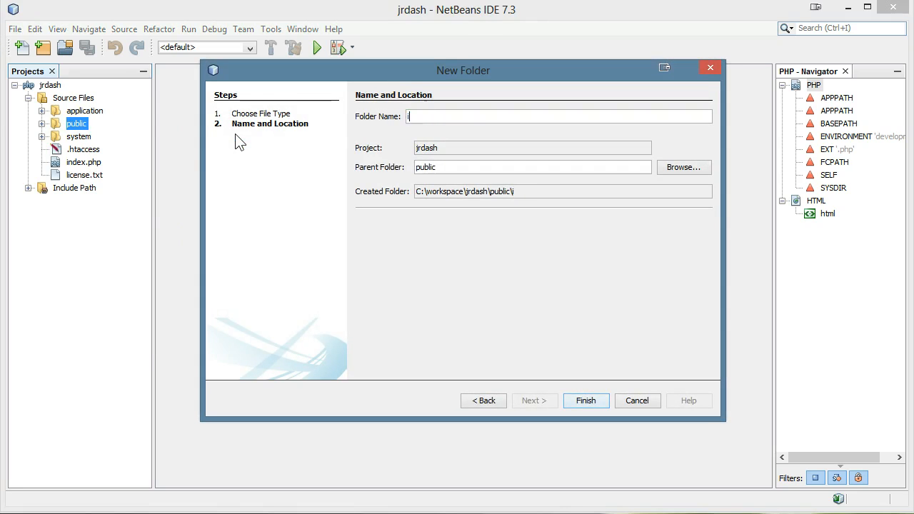
click(585, 401)
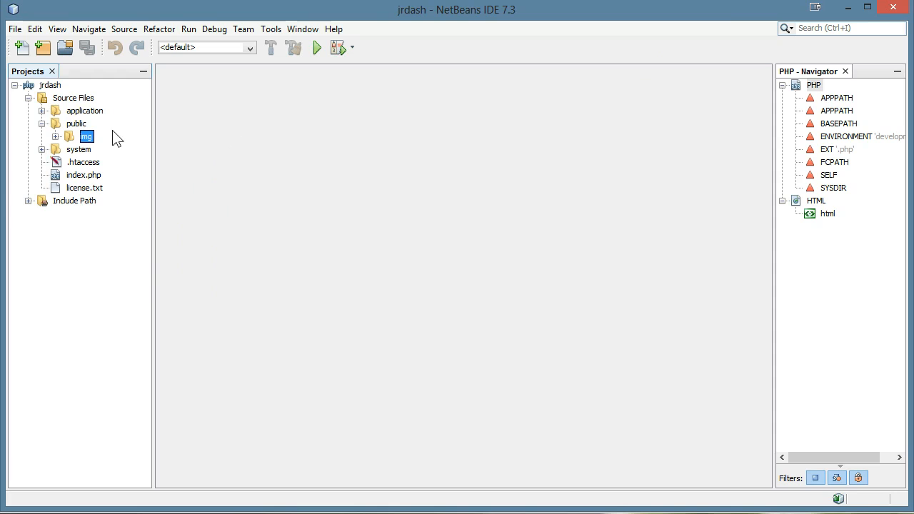
right_click(86, 137)
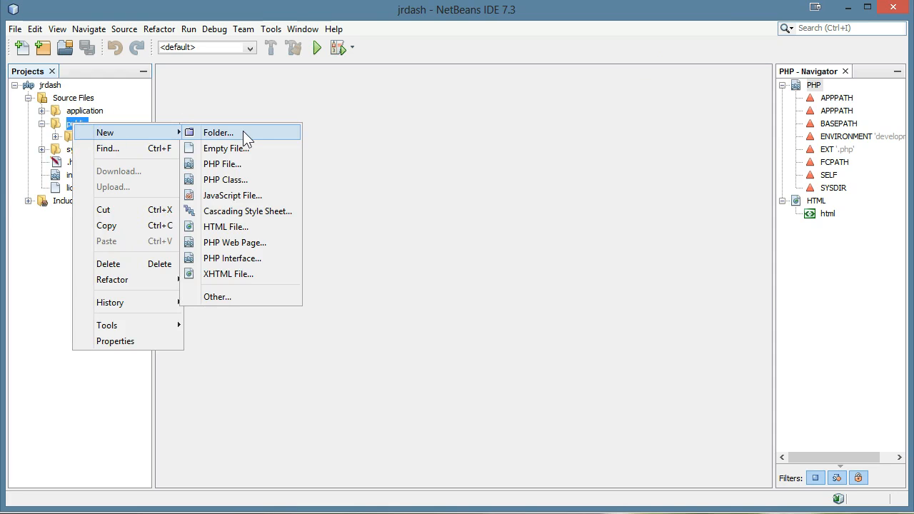
click(218, 131)
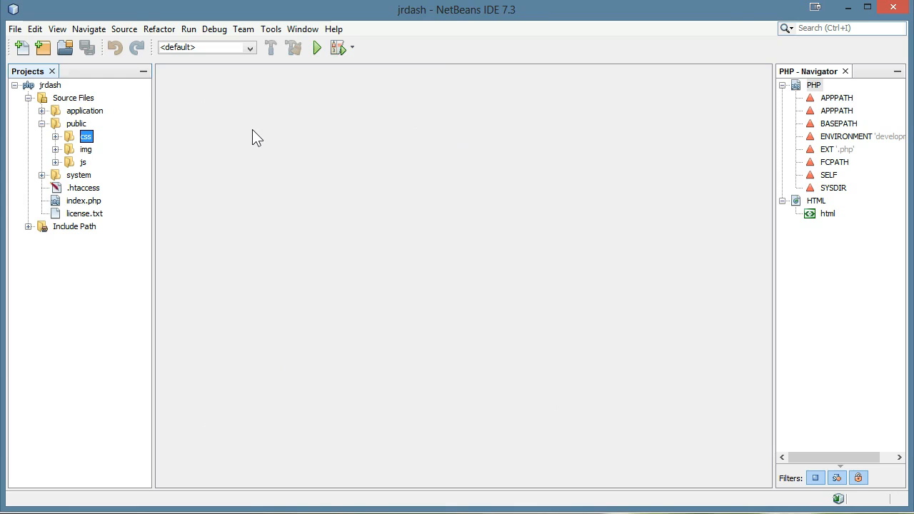
mouse_move(193, 151)
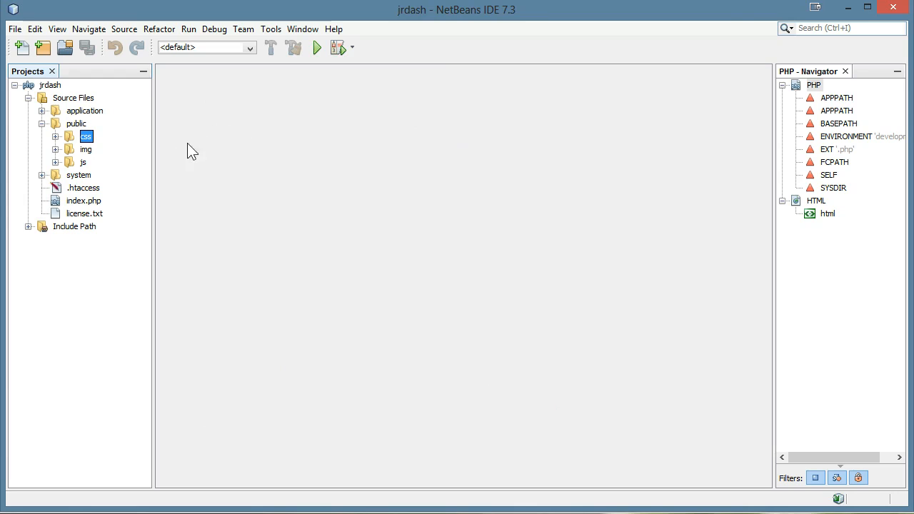
- Create a new JavaScript file named jquery.js inside public/js
right_click(83, 163)
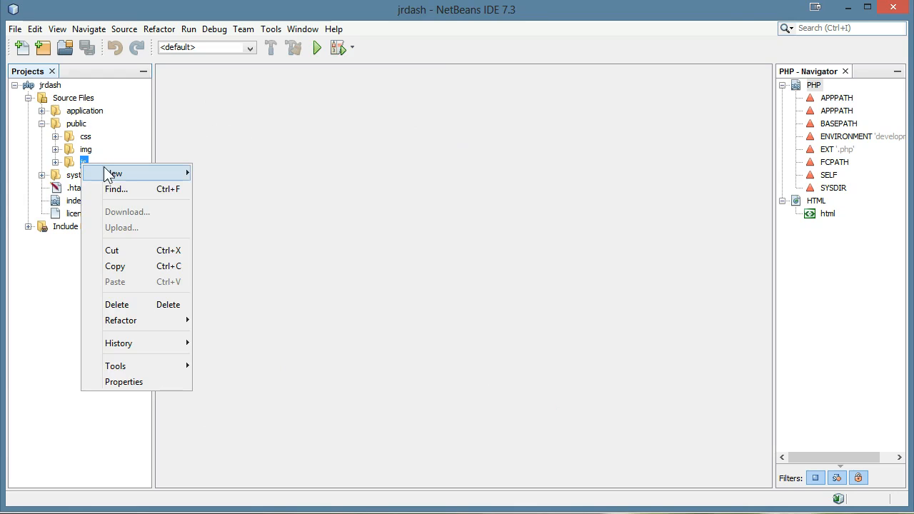
mouse_move(114, 173)
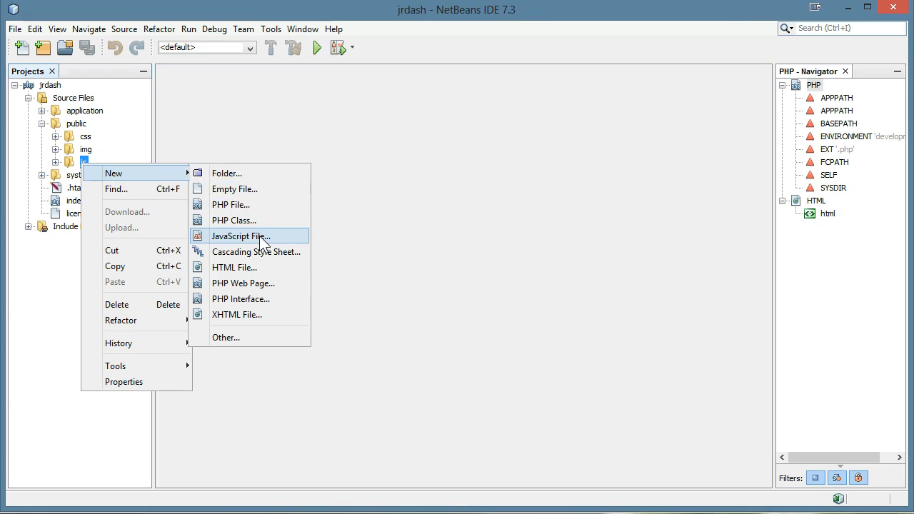
click(240, 237)
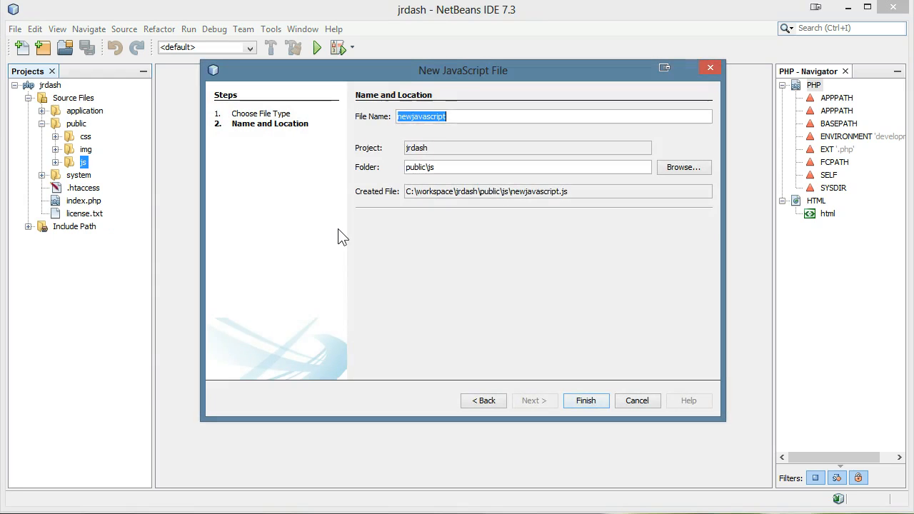
text(jquery)
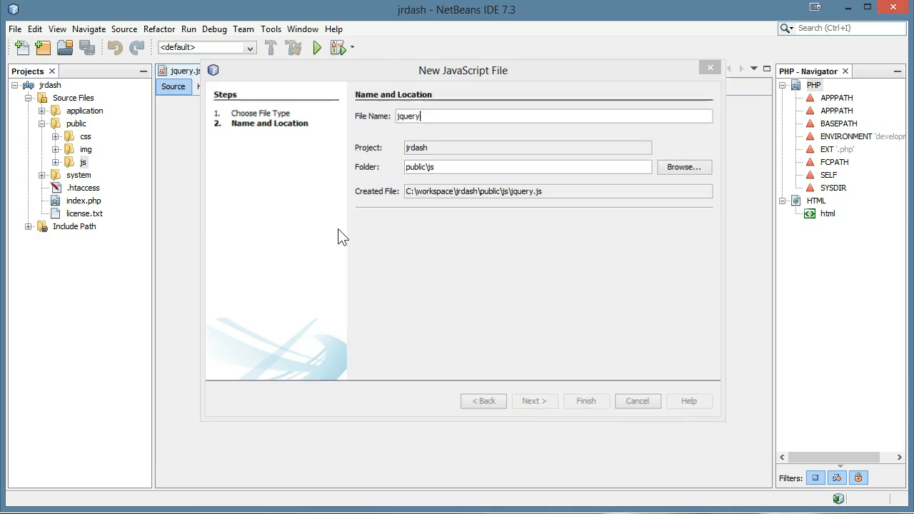
click(585, 400)
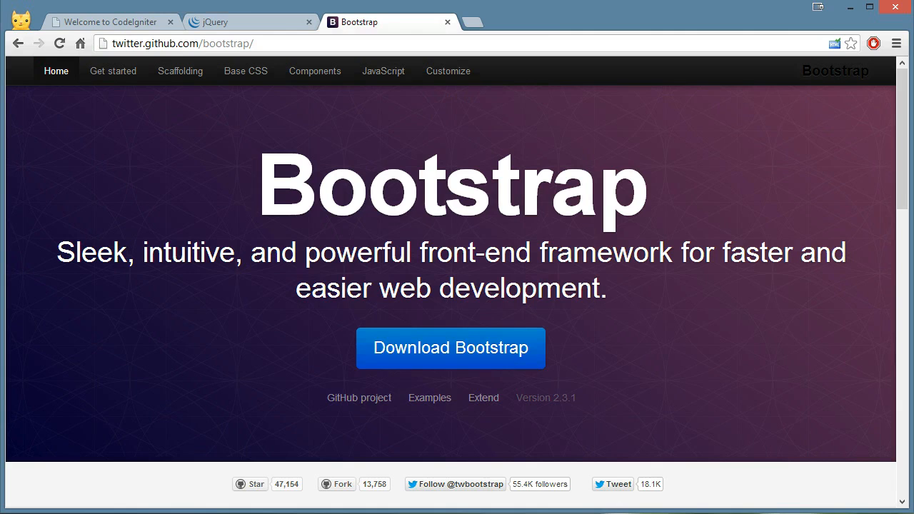
- Copy the compressed jQuery 1.9.1 code from the jQuery site into jquery.js and save it
click(250, 23)
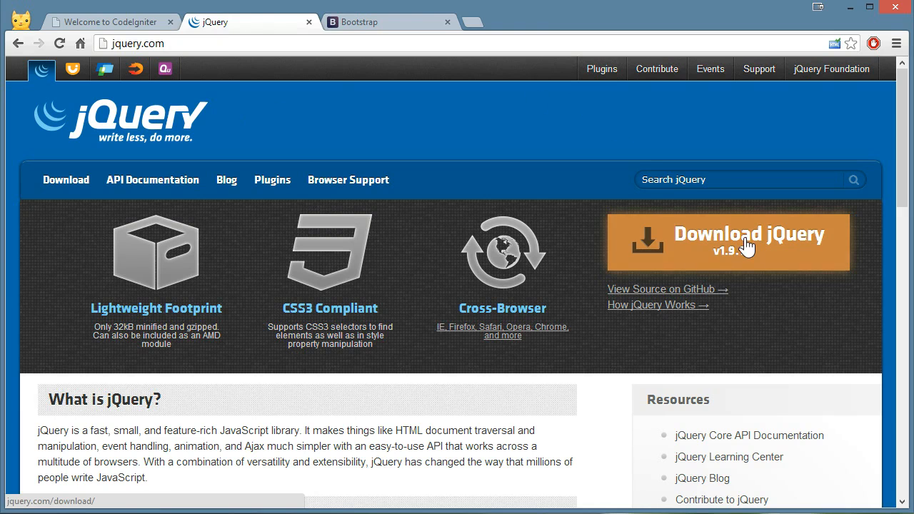
click(729, 241)
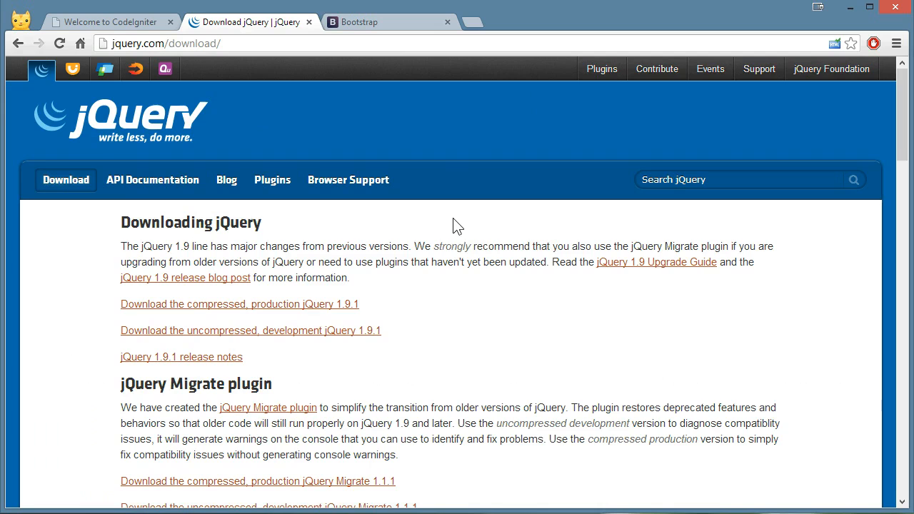
scroll(down, 3)
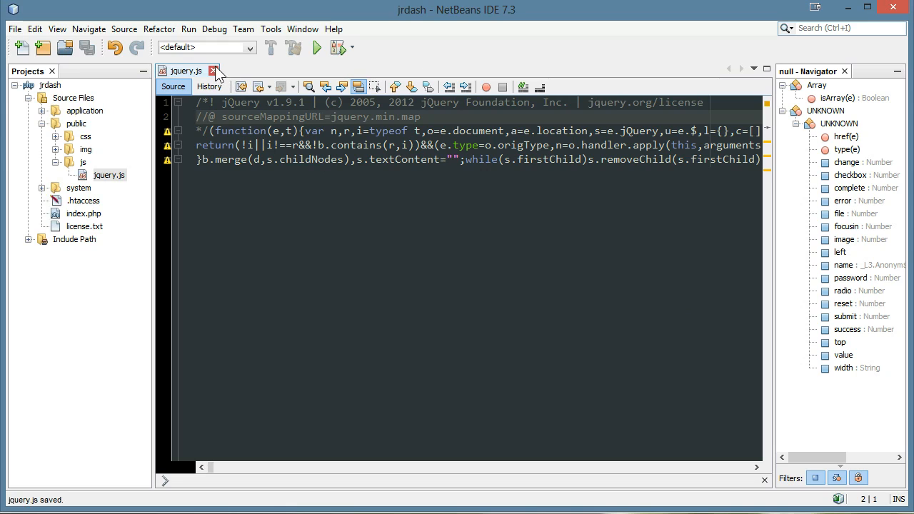
click(215, 72)
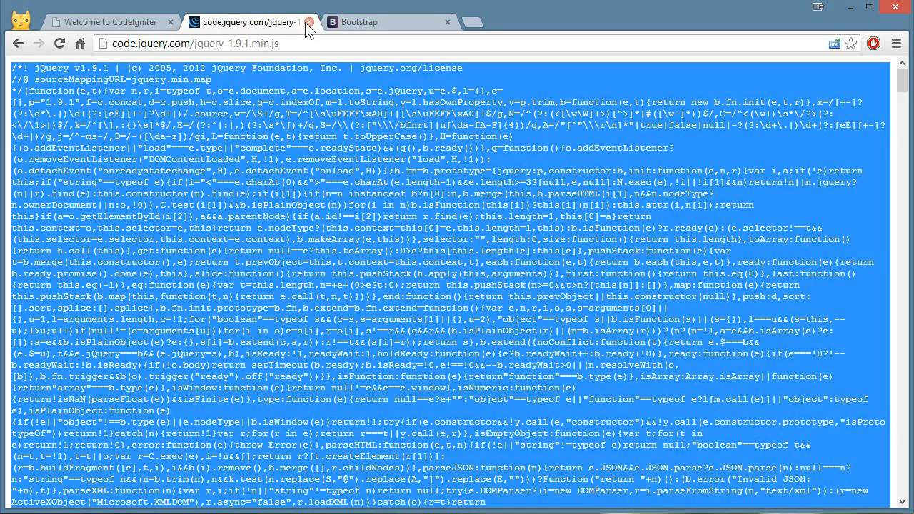
- Download bootstrap.zip from the Bootstrap site and open the downloaded archive
click(309, 23)
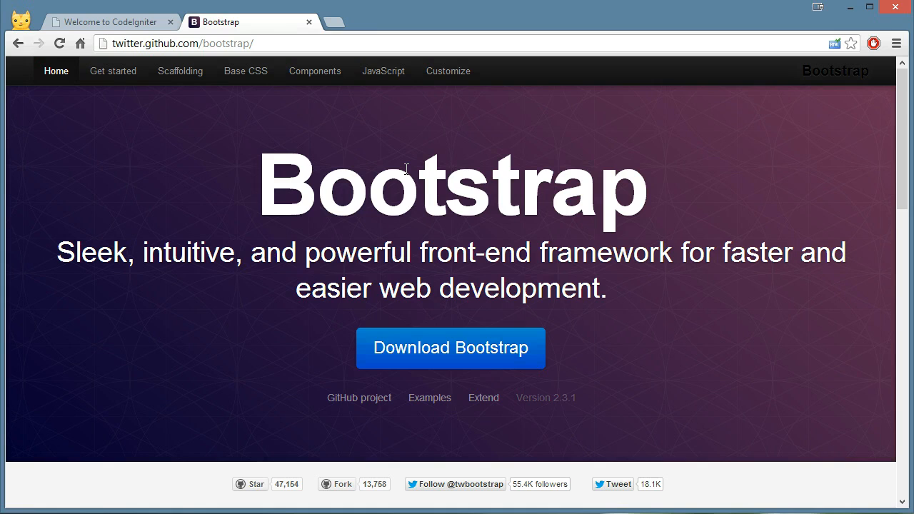
mouse_move(240, 187)
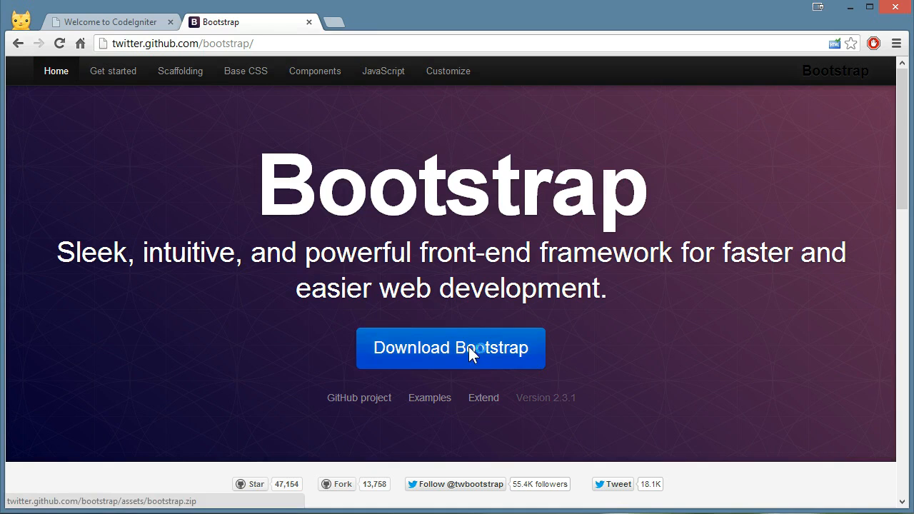
click(451, 349)
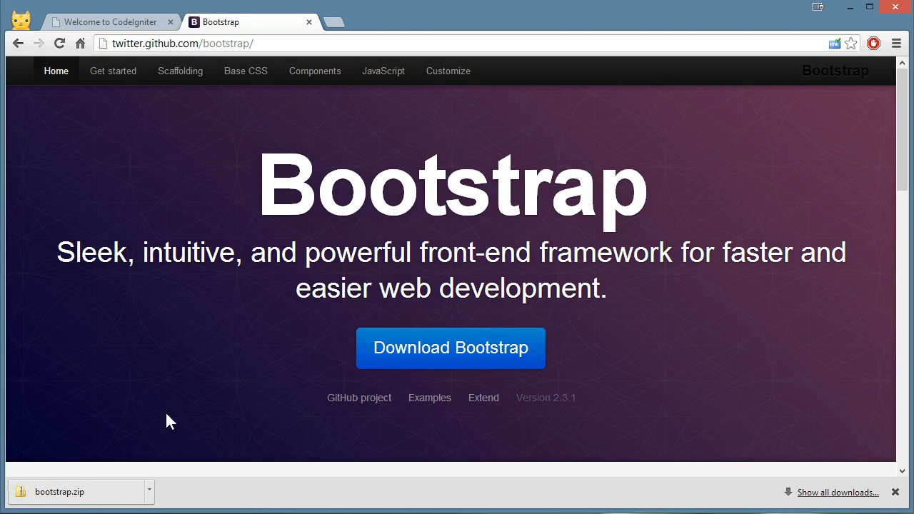
click(75, 492)
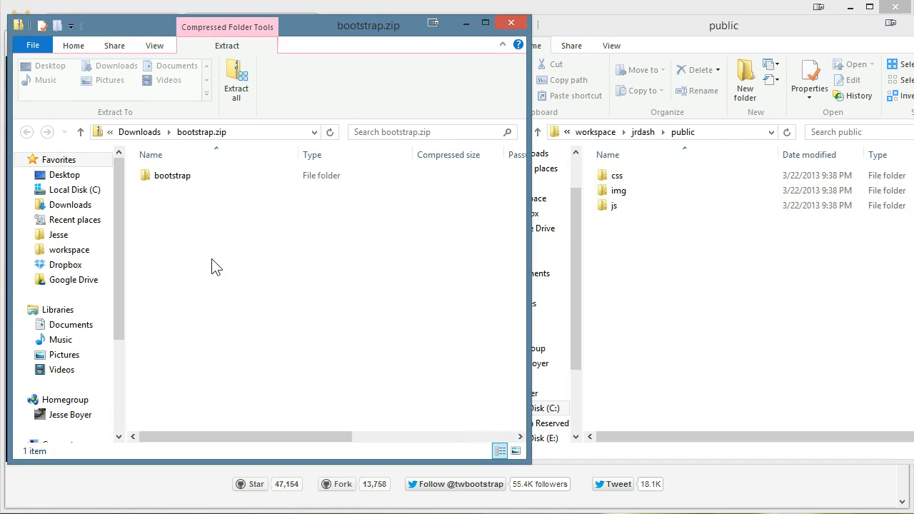
- Copy Bootstrap's css, img and js folders from the zip into workspace\jrdash\public
double_click(171, 174)
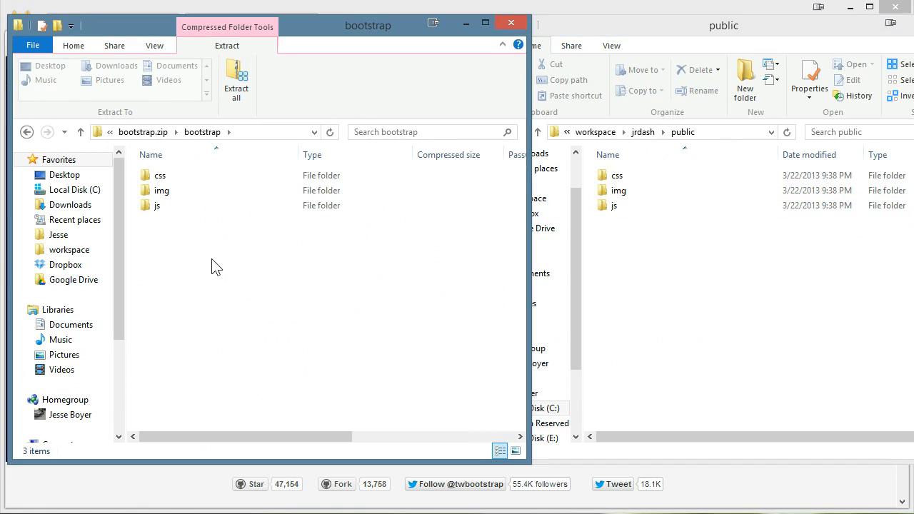
mouse_move(271, 232)
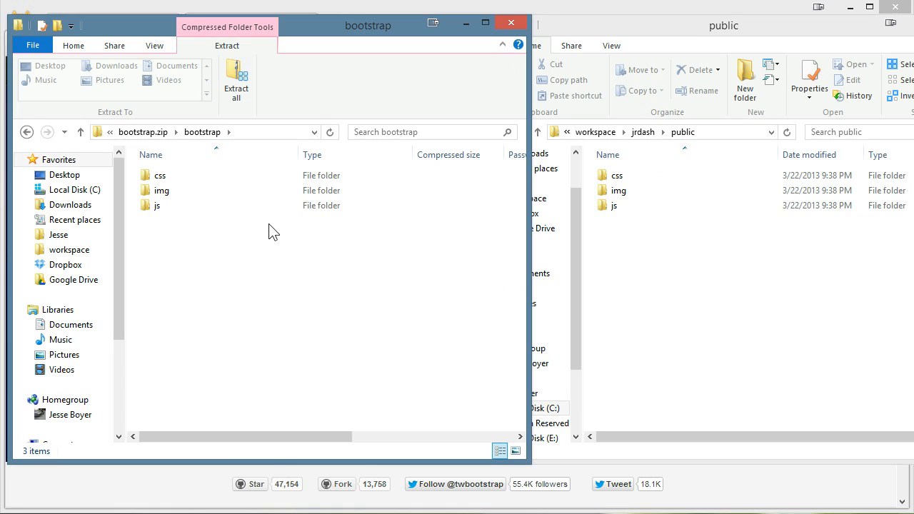
click(157, 206)
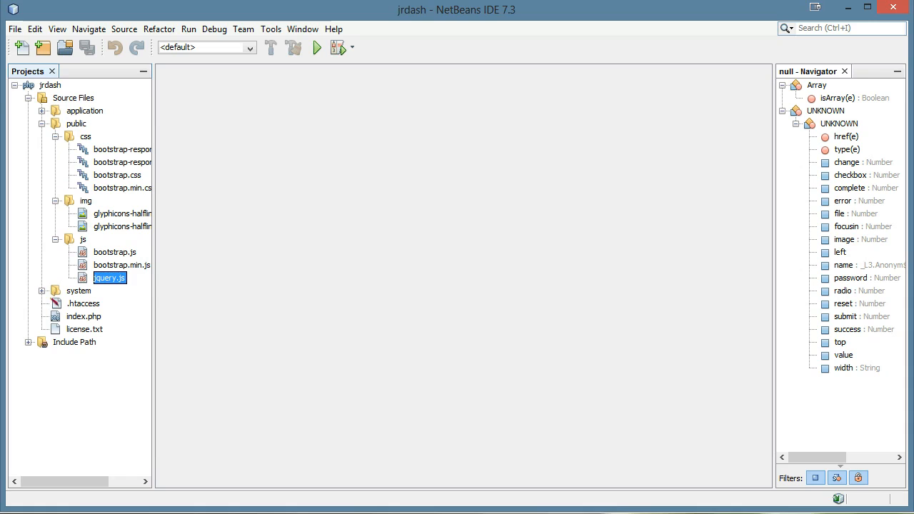
mouse_move(277, 329)
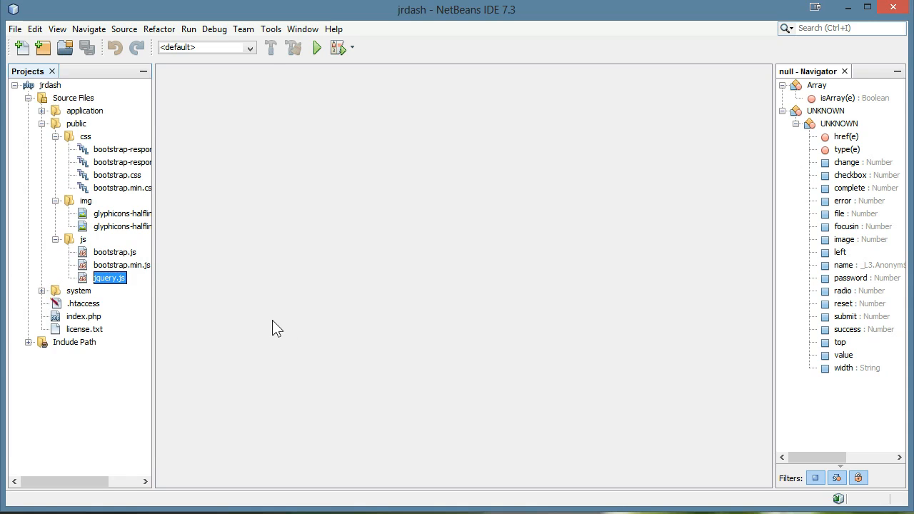
mouse_move(227, 263)
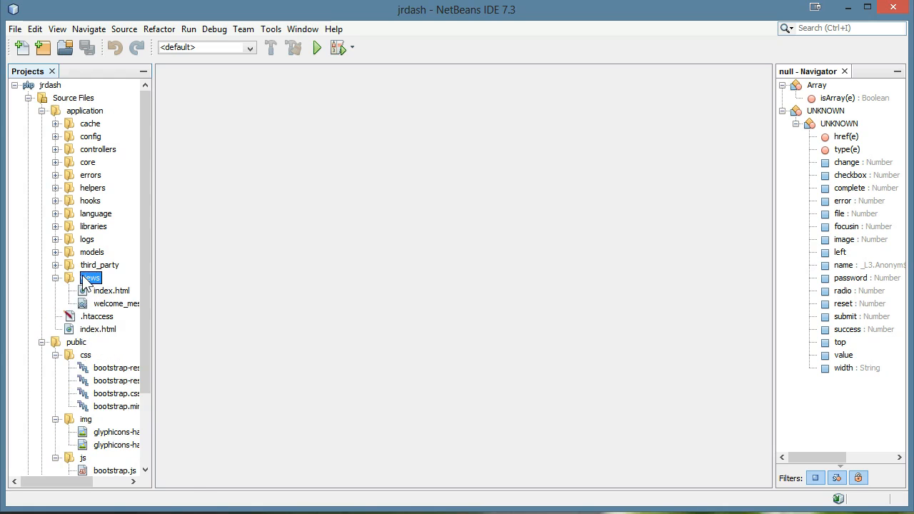
- Create an inc folder inside application/views
right_click(91, 277)
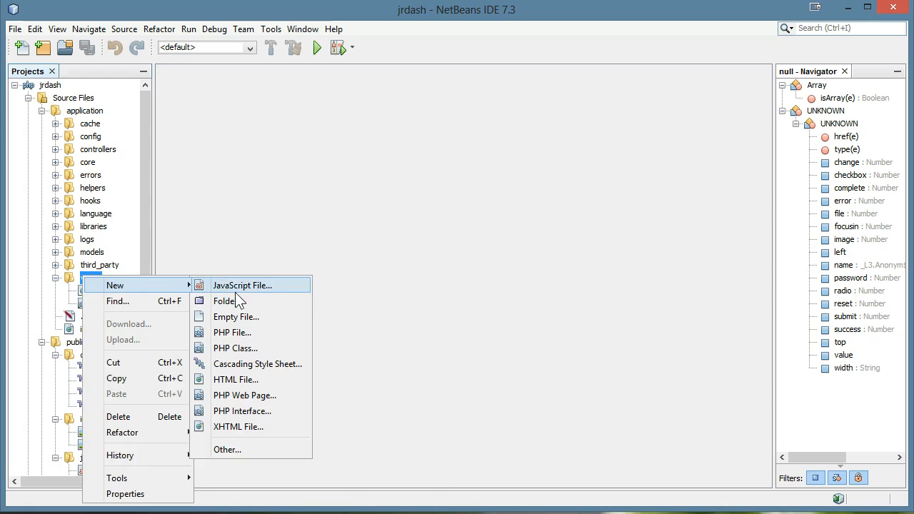
click(226, 300)
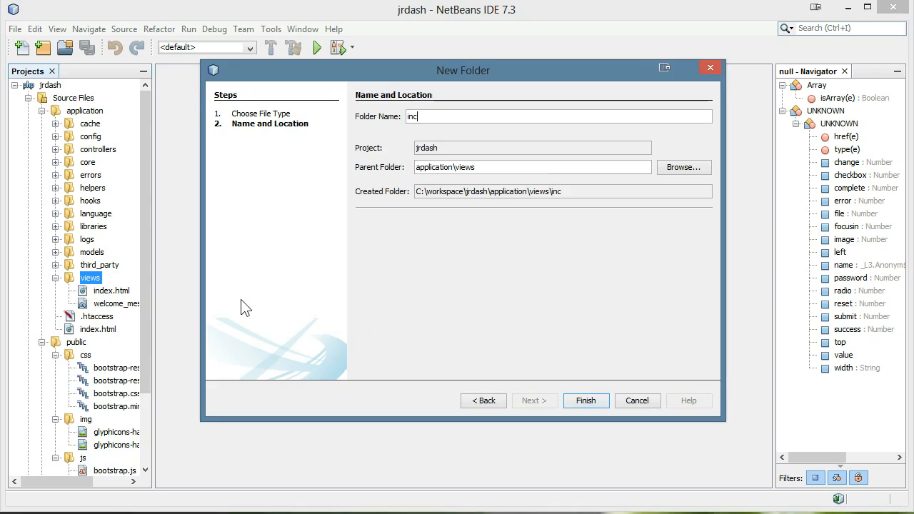
click(586, 400)
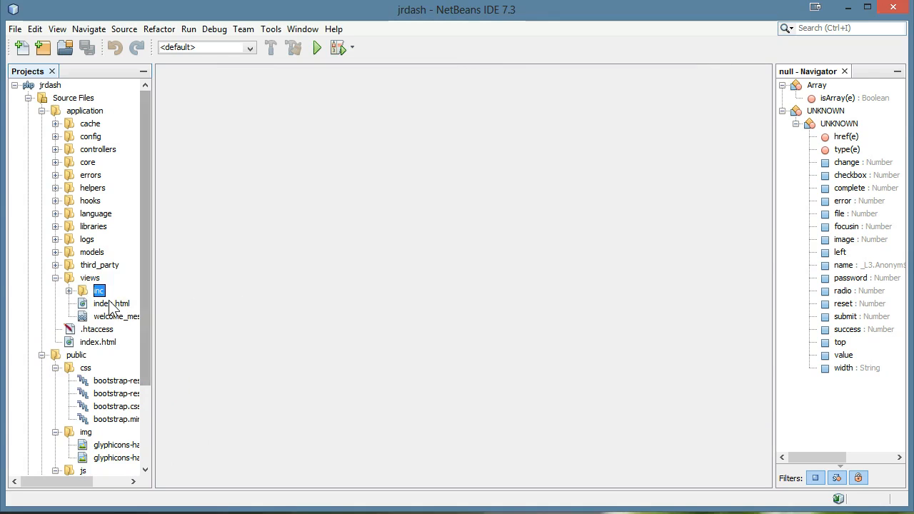
- Create a PHP file named header_view.php inside the inc folder
right_click(100, 292)
text(h)
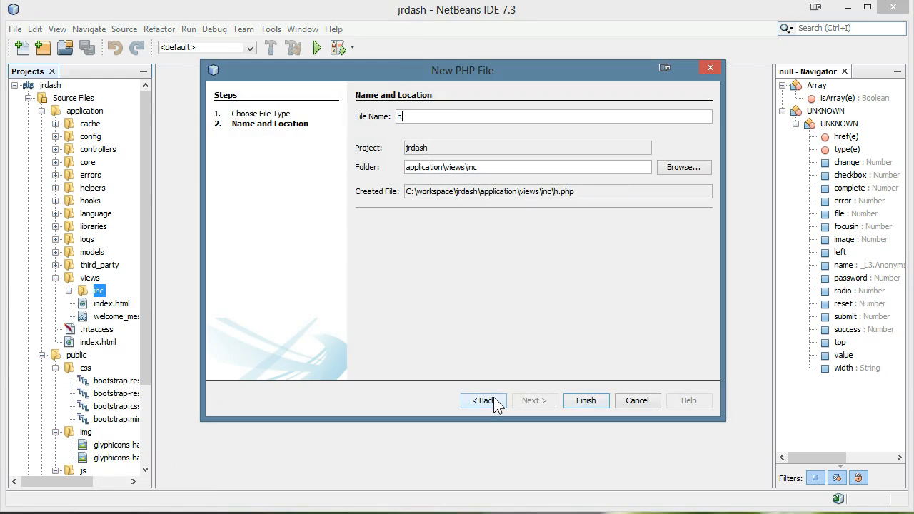
text(eader_view)
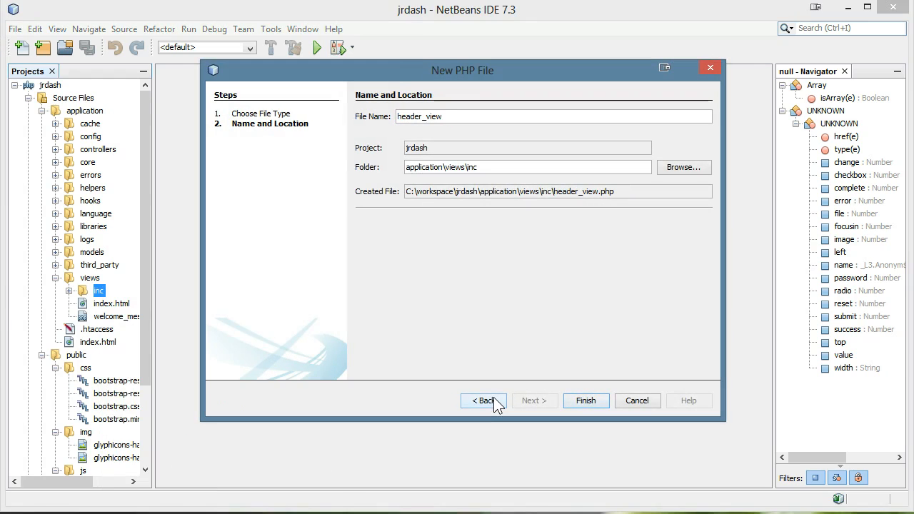
click(586, 400)
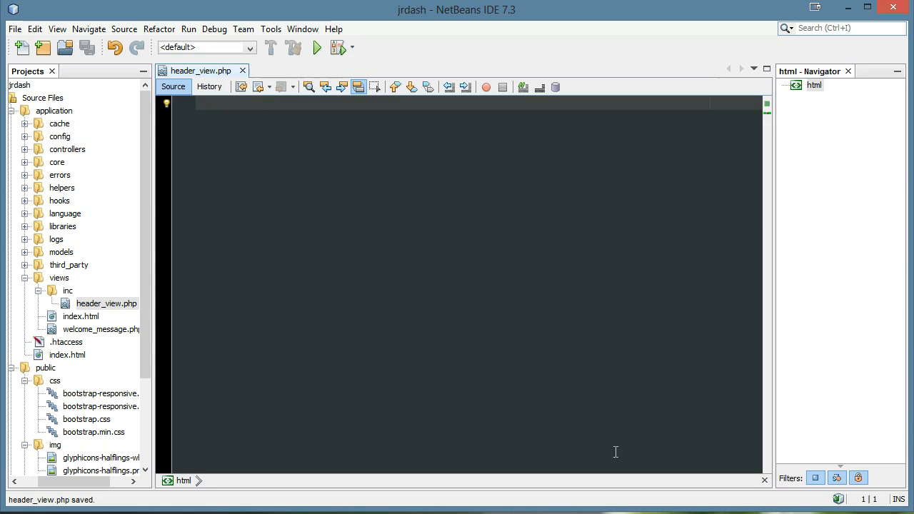
mouse_move(107, 316)
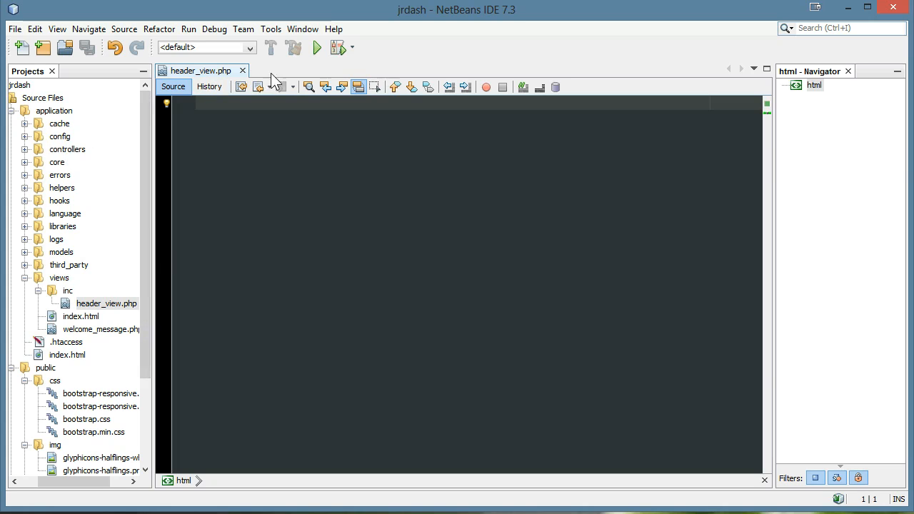
mouse_move(295, 243)
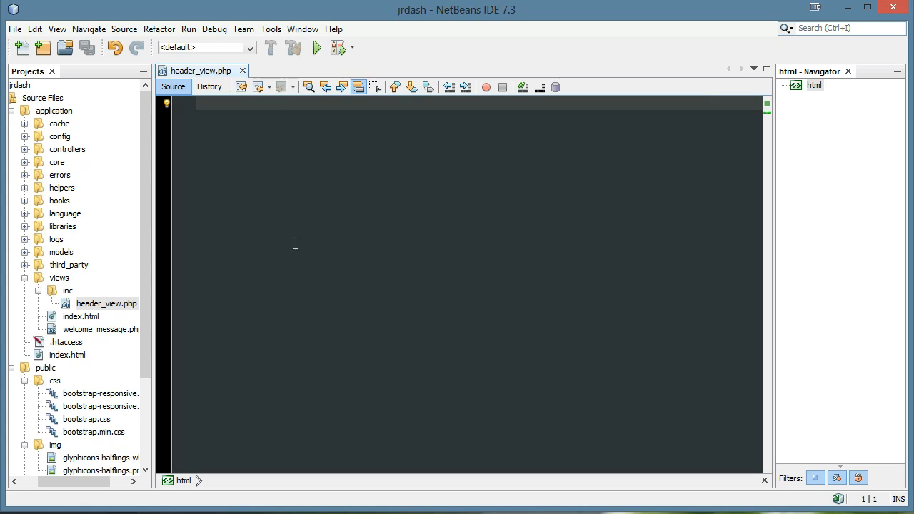
mouse_move(406, 241)
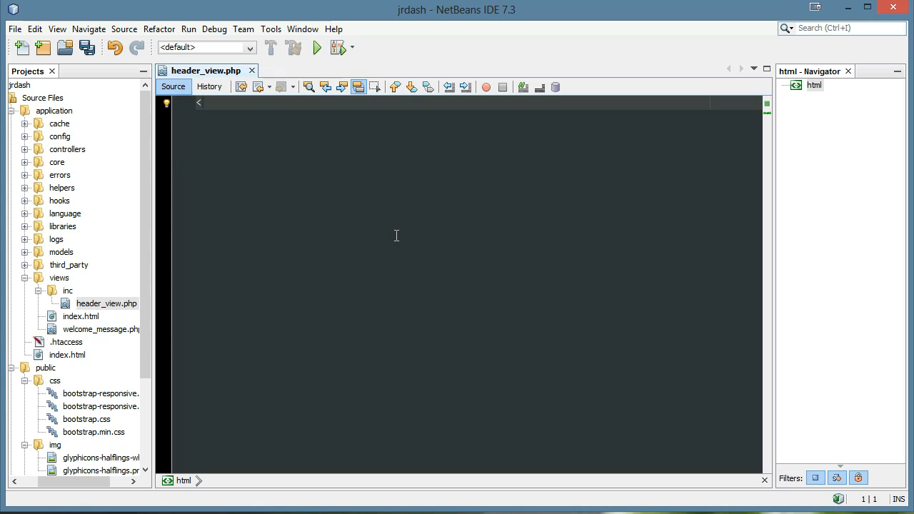
- Write <!doctype html>, <html lang="en">, a <head> with <title>Test</title>, and an empty <body>
text(<!doctype htm,l)
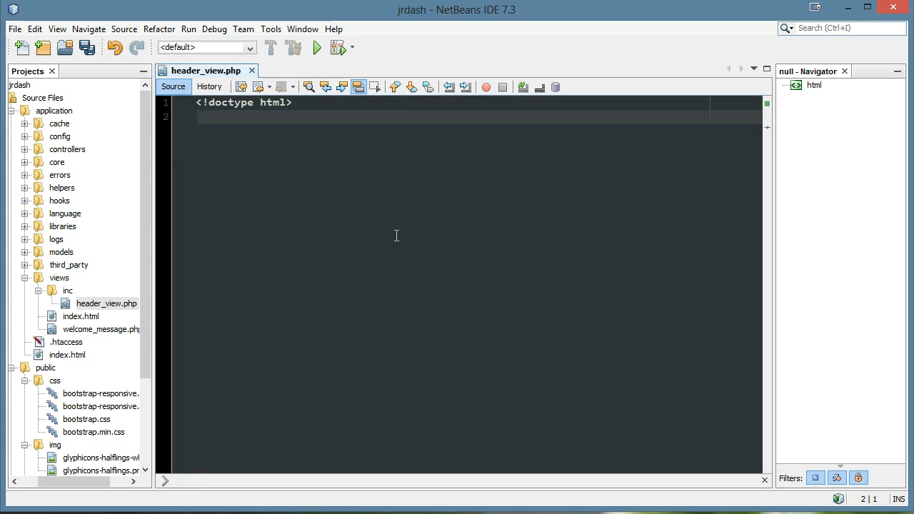
text(<)
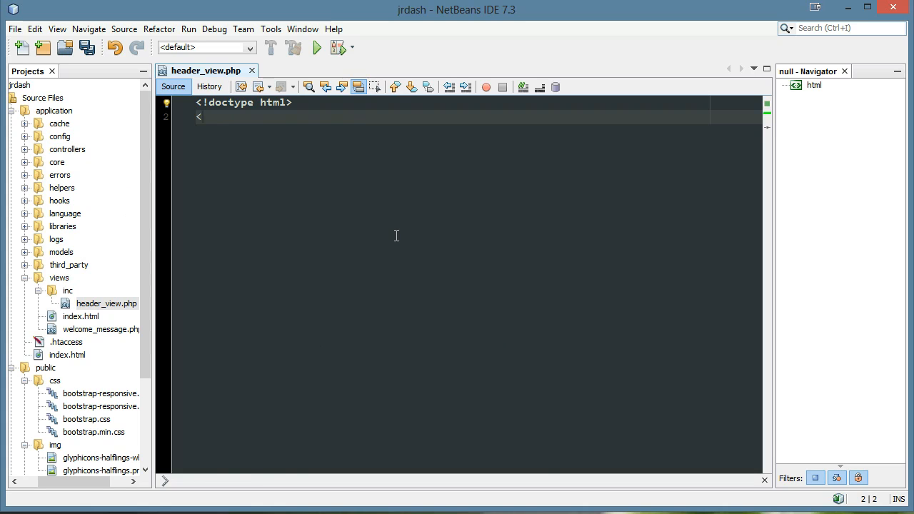
text(html lang="en">)
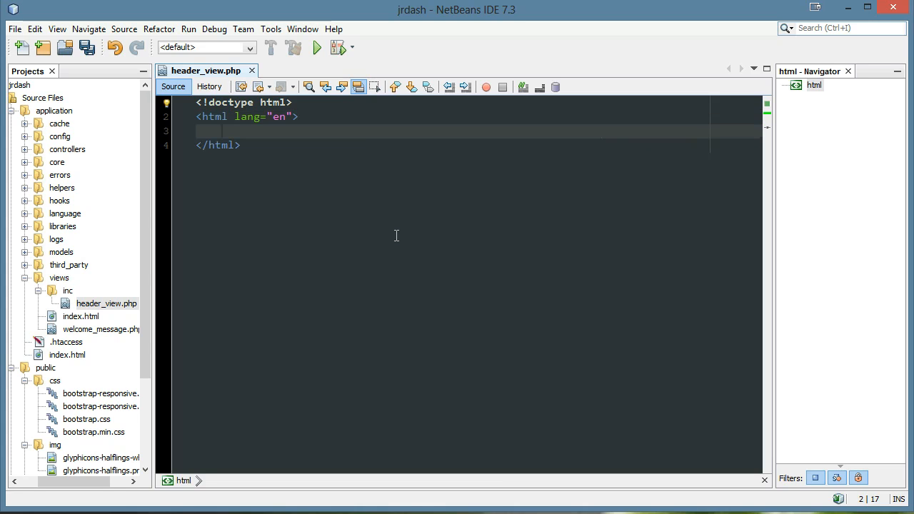
key(enter)
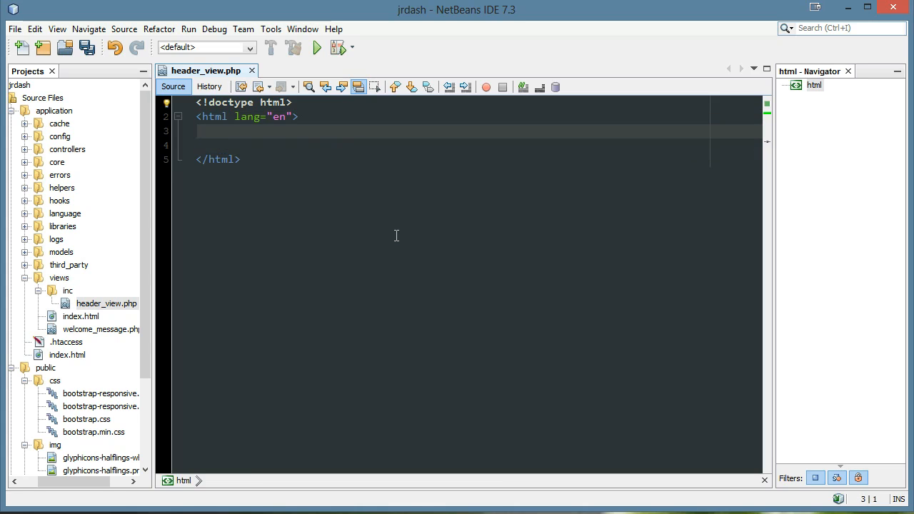
text(<head>)
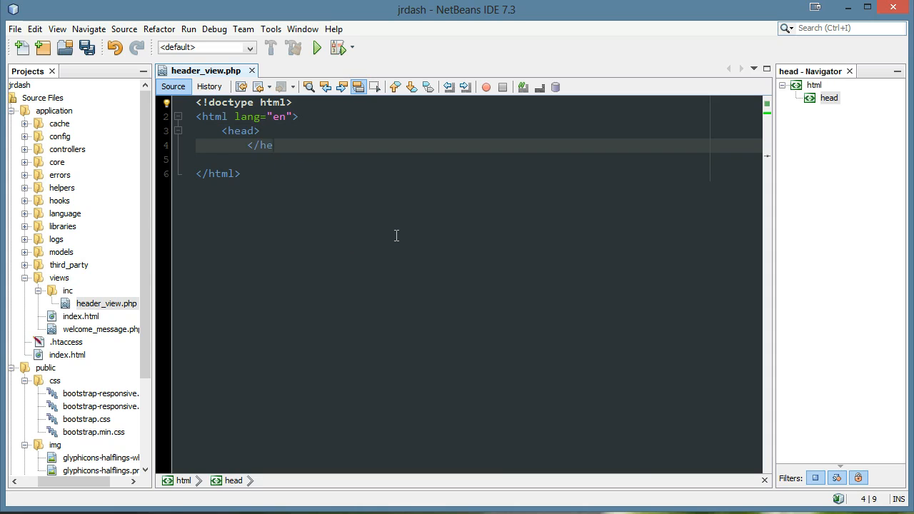
text(ad>)
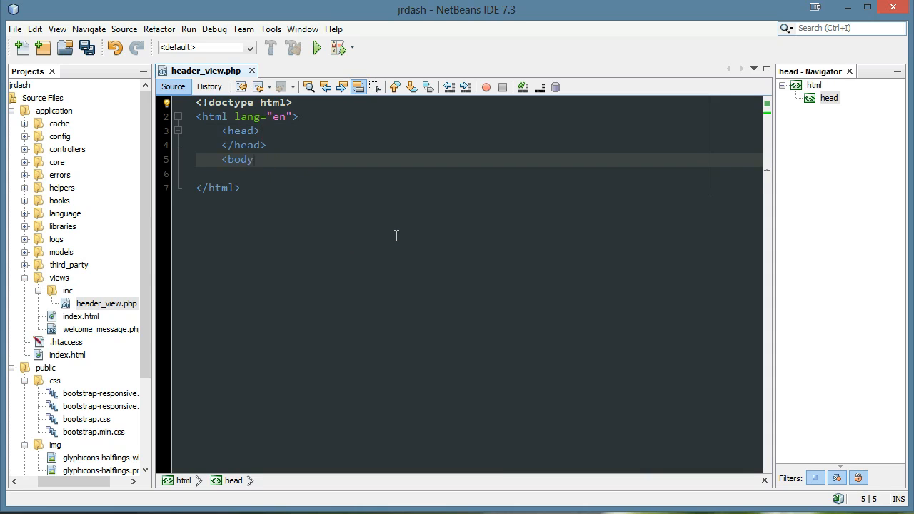
text(>)
text(<title>Test</title>)
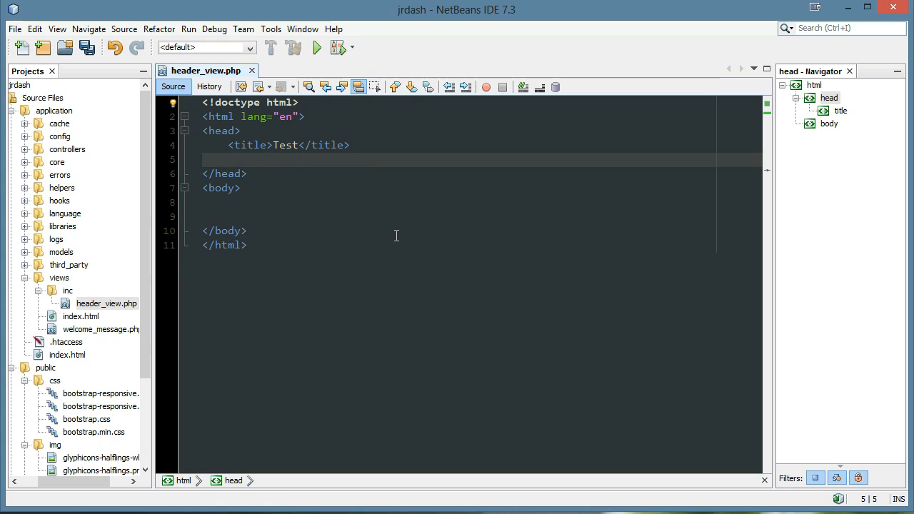
- Add <link rel="stylesheet" href="<?=base_uri()?>public/css/bootstrap.min.css" /> in the head and save
text(<link)
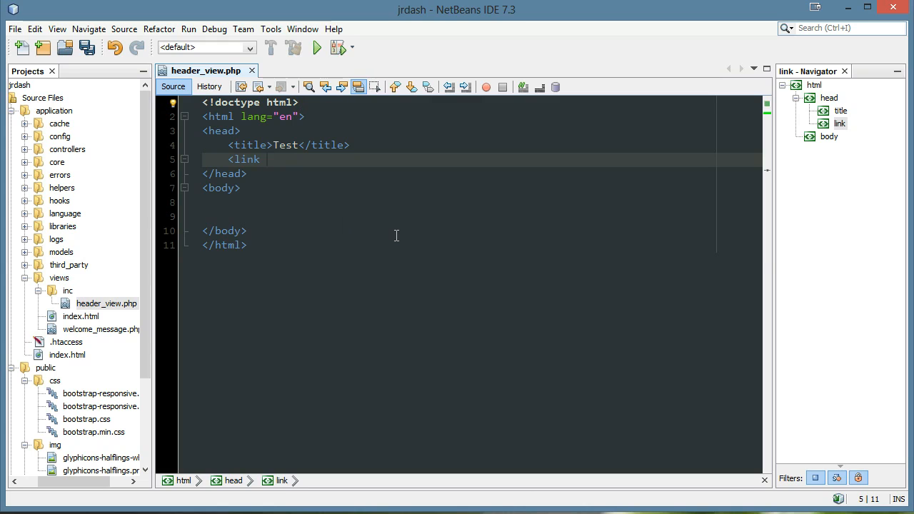
text(href="")
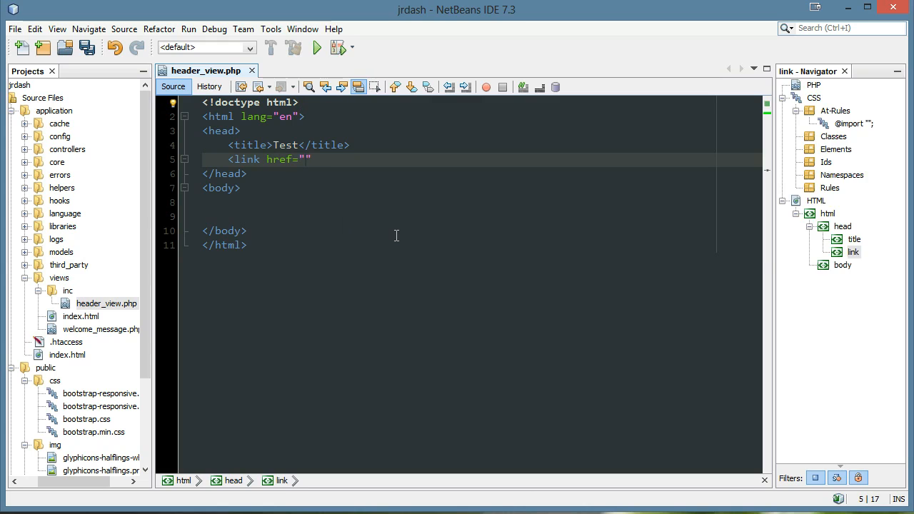
text(<?=b)
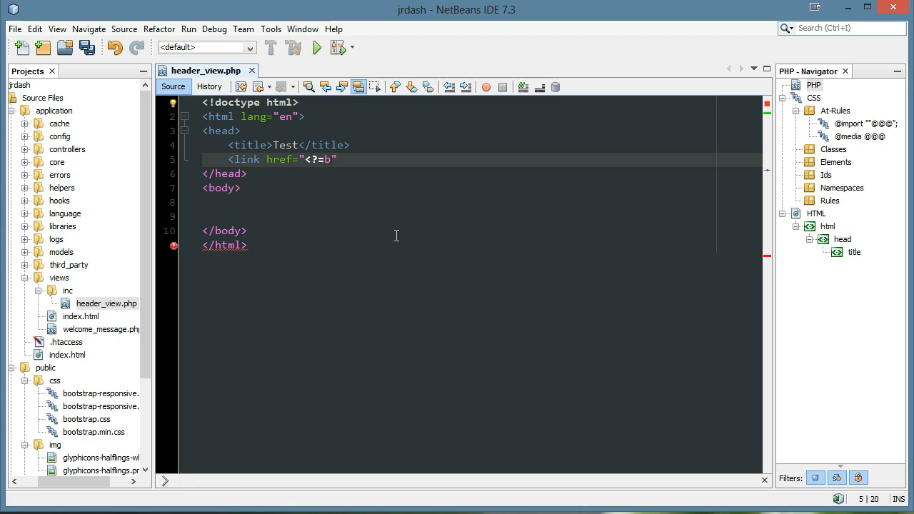
text(ase_uri)
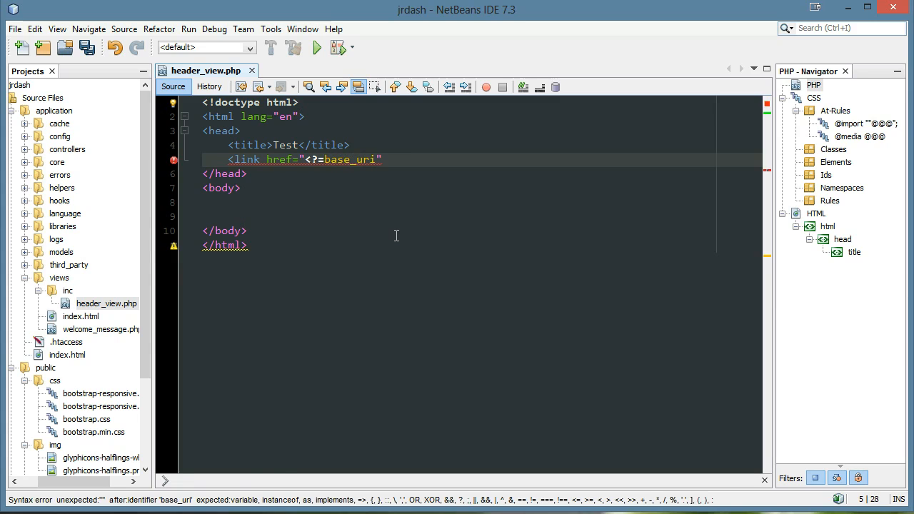
text(()?>)
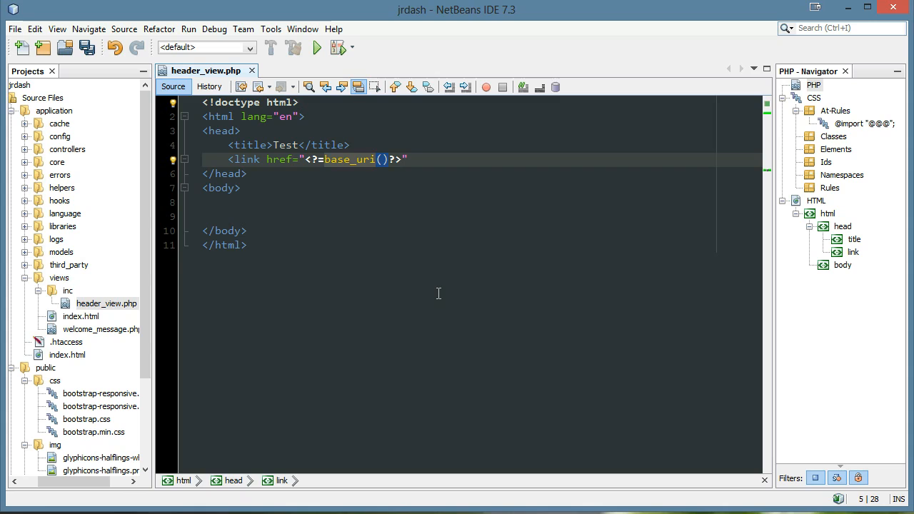
mouse_move(336, 174)
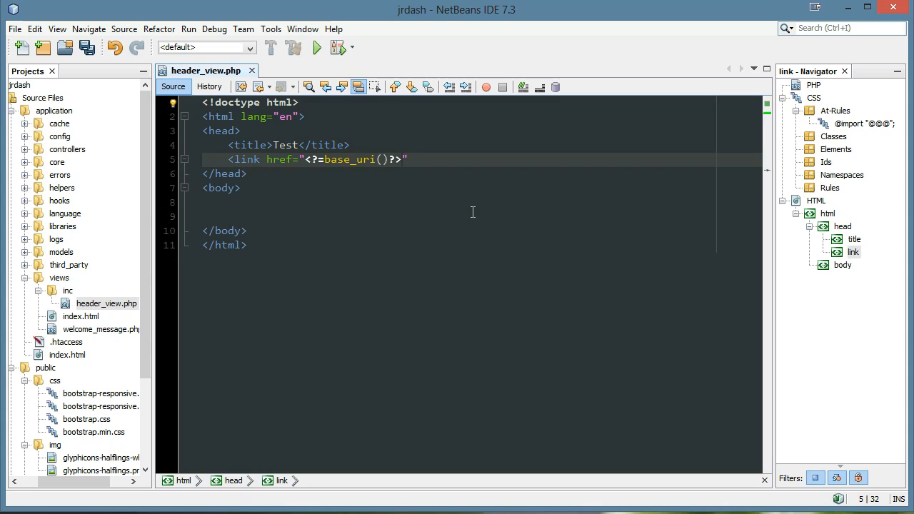
text(public/css/)
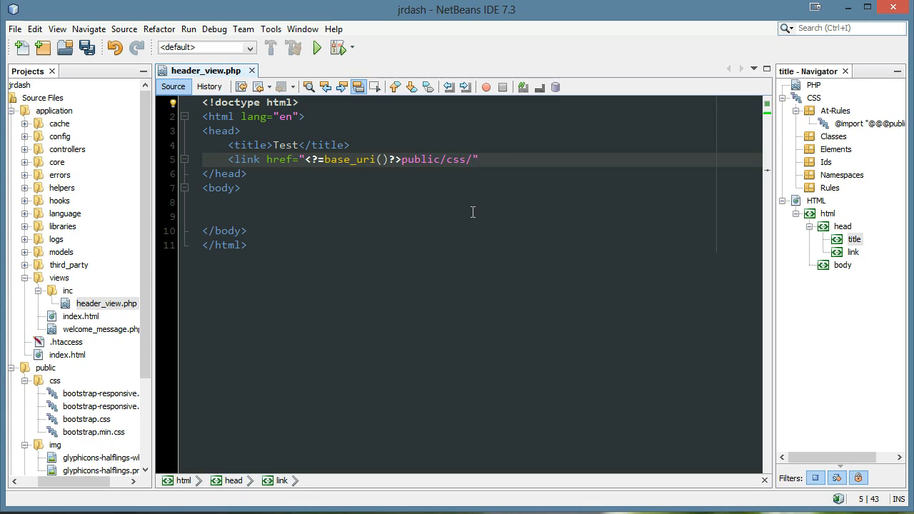
text(bootstra)
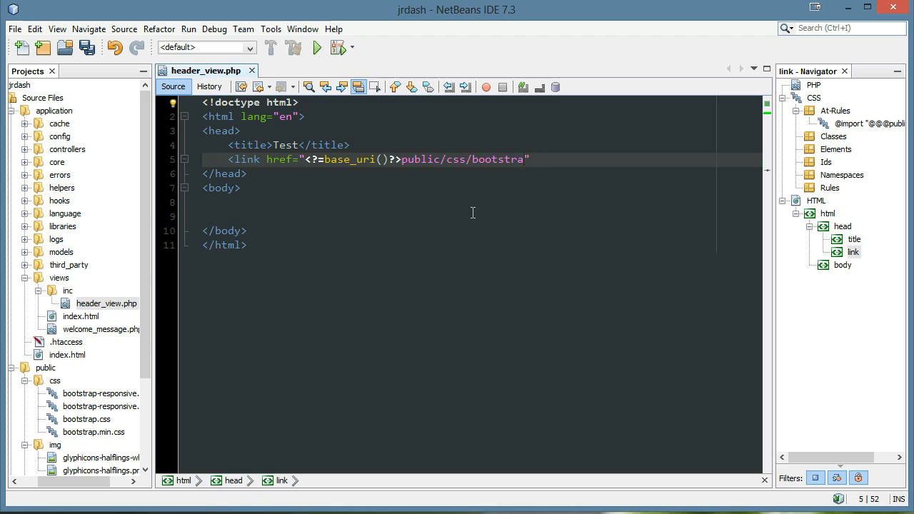
text(.min.css)
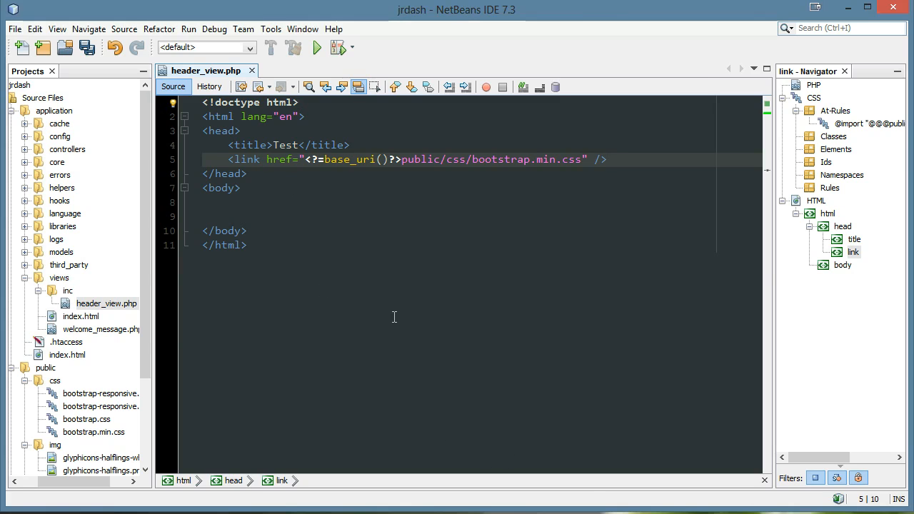
text(rel="stylesheet)
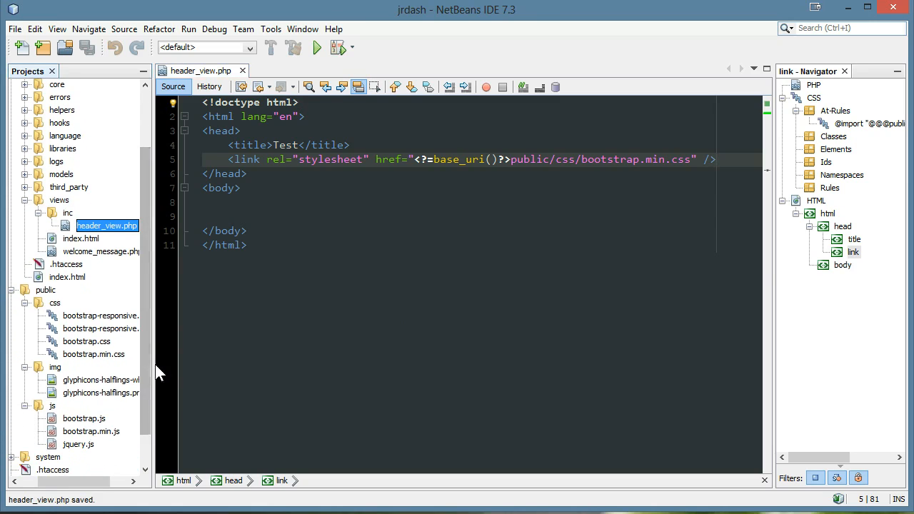
- Create a new Cascading Style Sheet named style.css in public/css
right_click(54, 303)
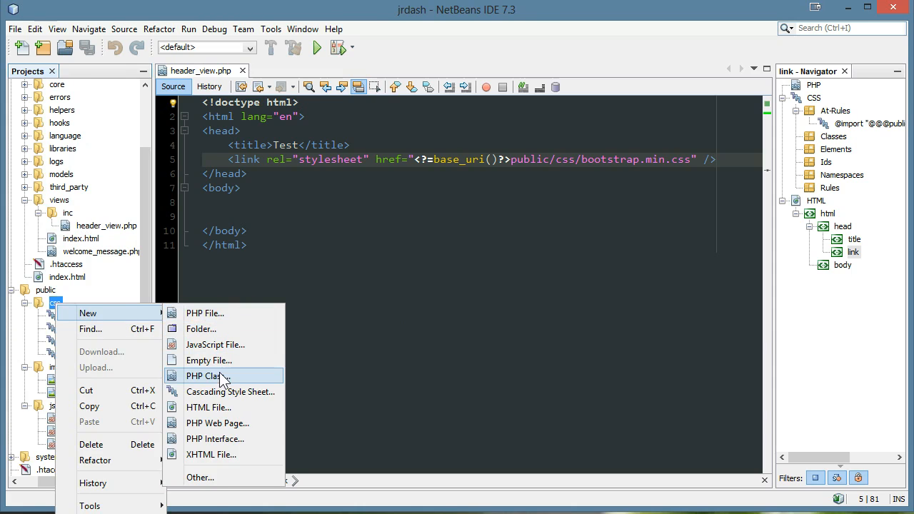
click(230, 391)
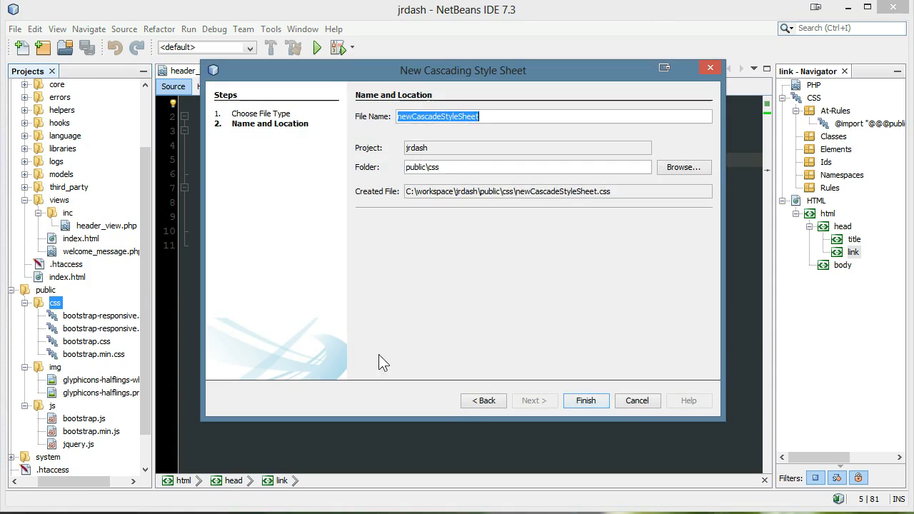
click(585, 400)
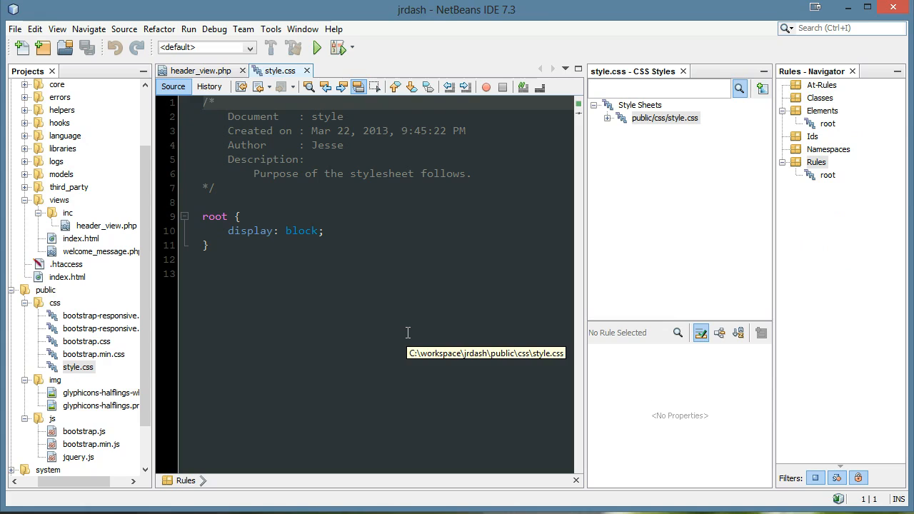
mouse_move(432, 292)
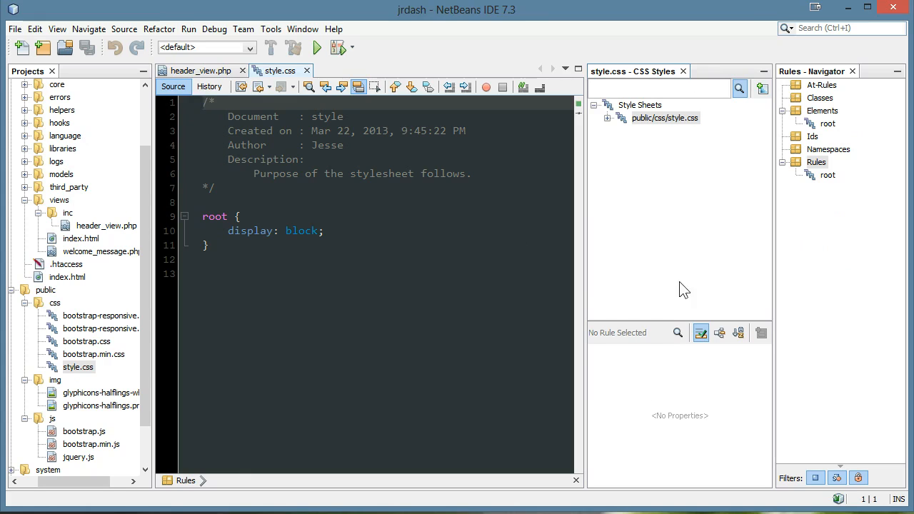
mouse_move(486, 221)
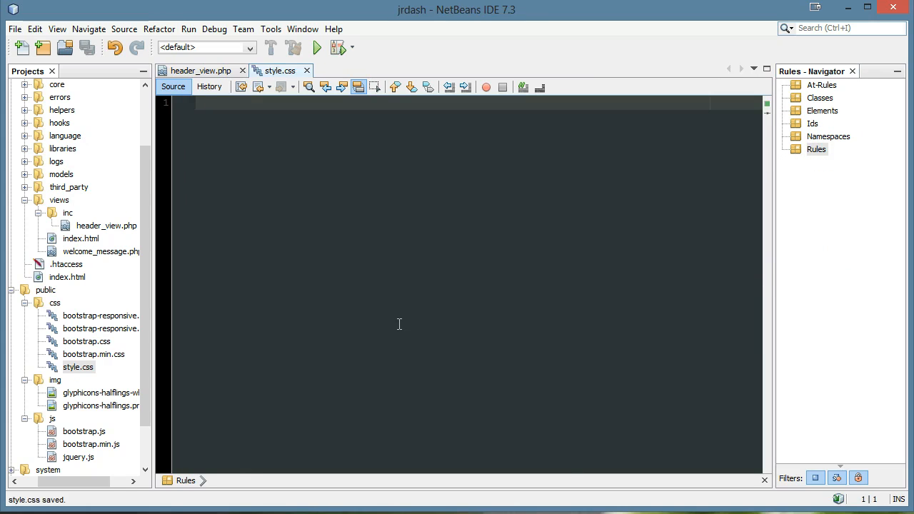
- Replace the template with a /** Override Bootstrap */ comment and save
text(/** 0)
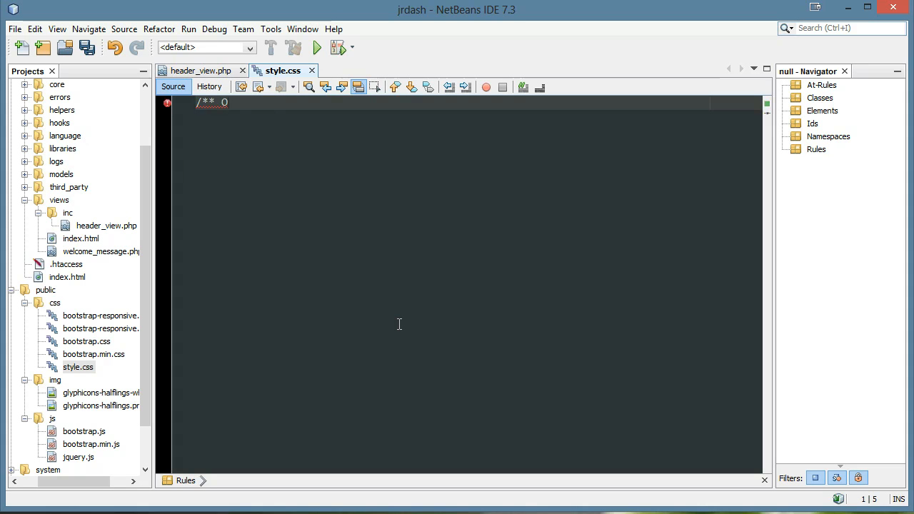
text(Override Bootstrap */)
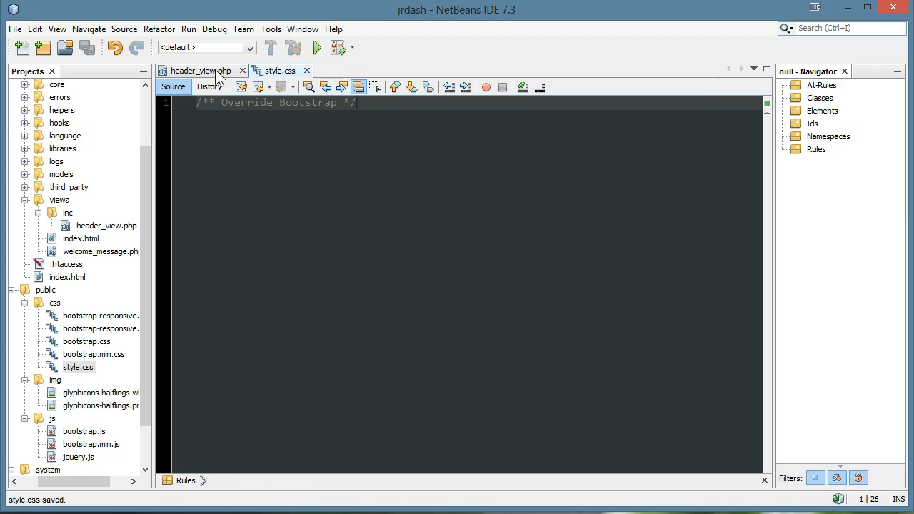
- Add script tags loading public/js/jquery.js and bootstrap.js via base_uri(), plus a style.css link, and save
click(197, 71)
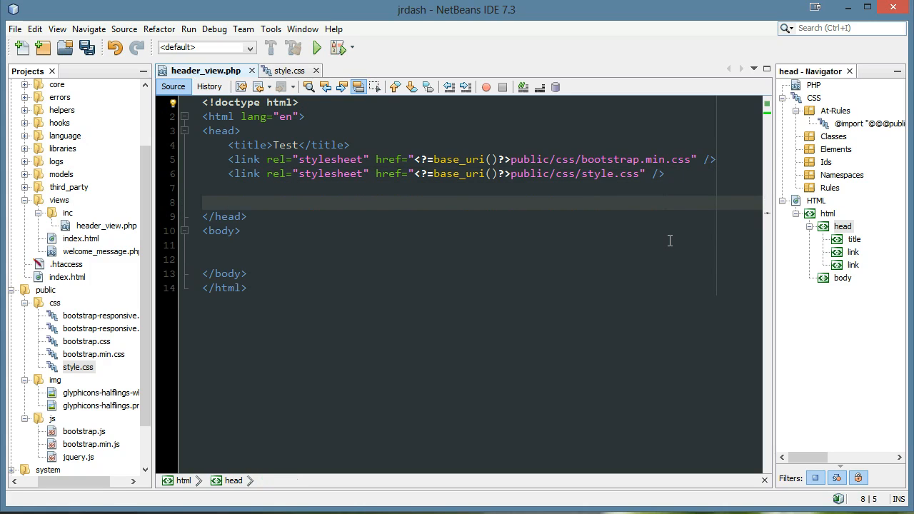
click(229, 203)
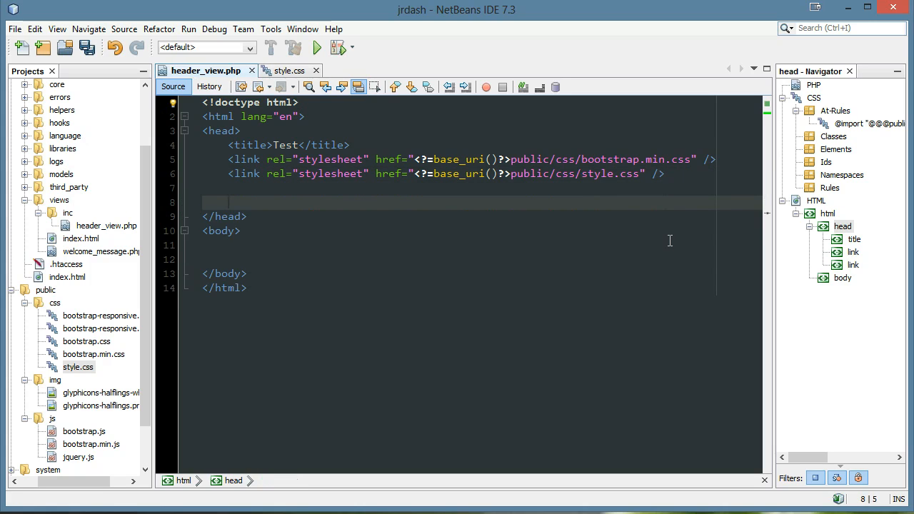
text(<script t)
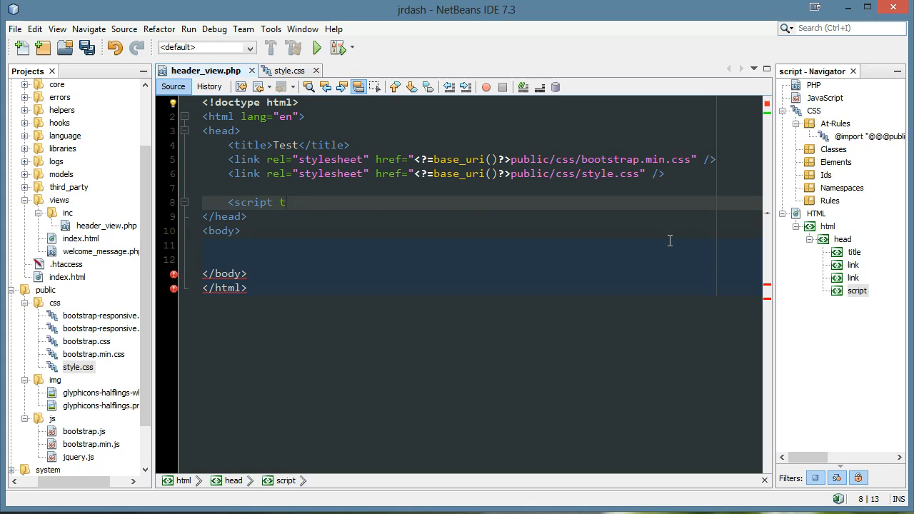
text(src="")
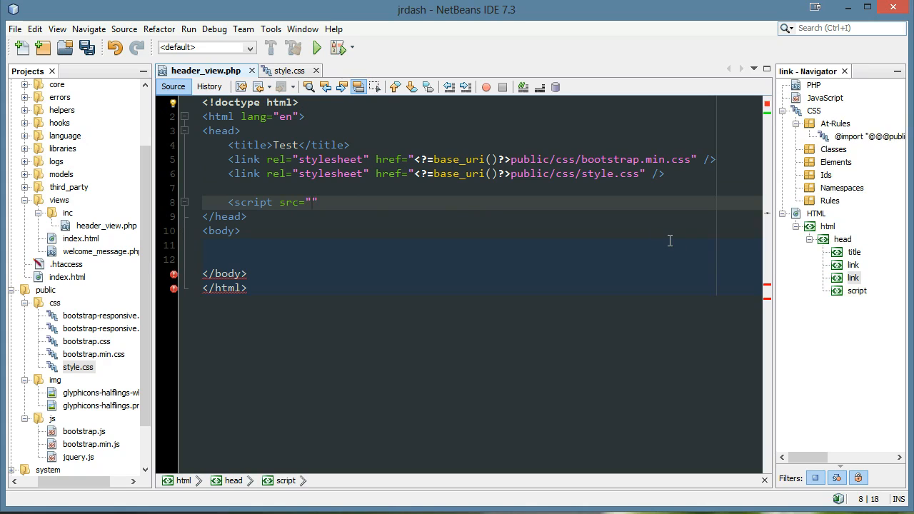
text(<?=)
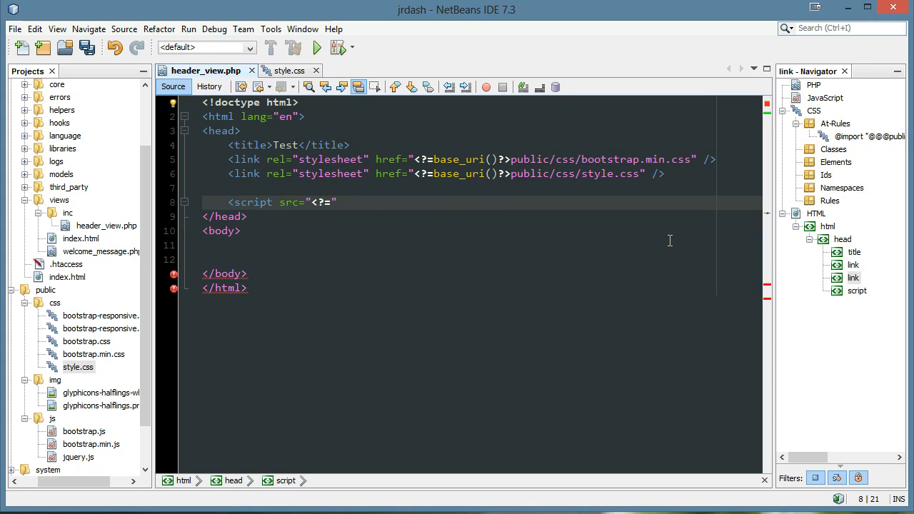
text(base_uri()?>)
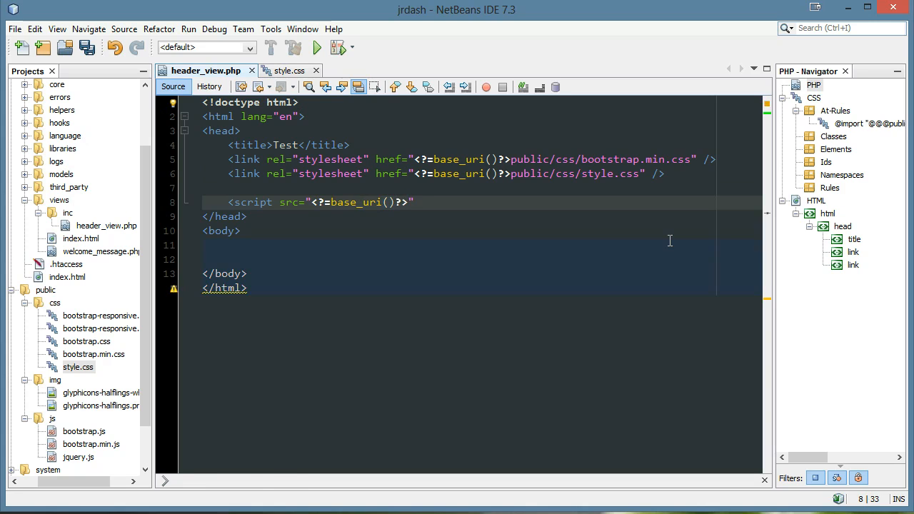
text(public/js/bootstrap.js)
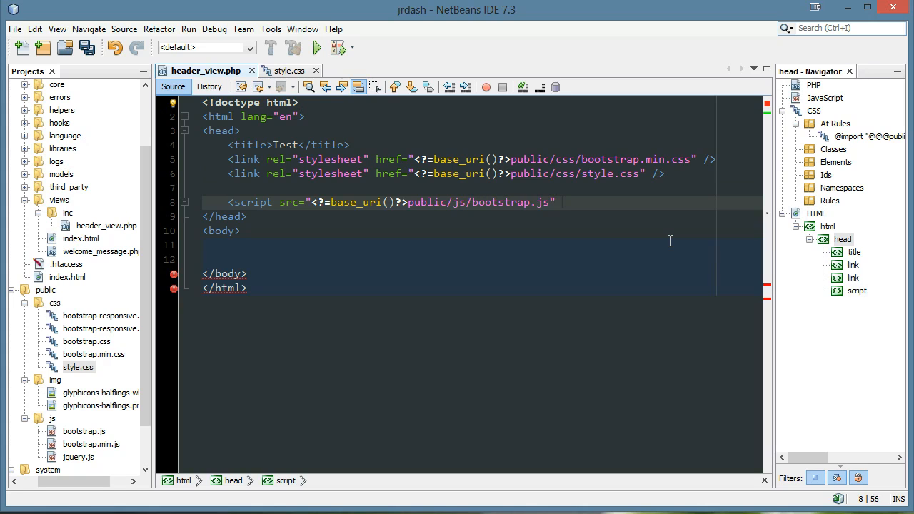
text(></script>)
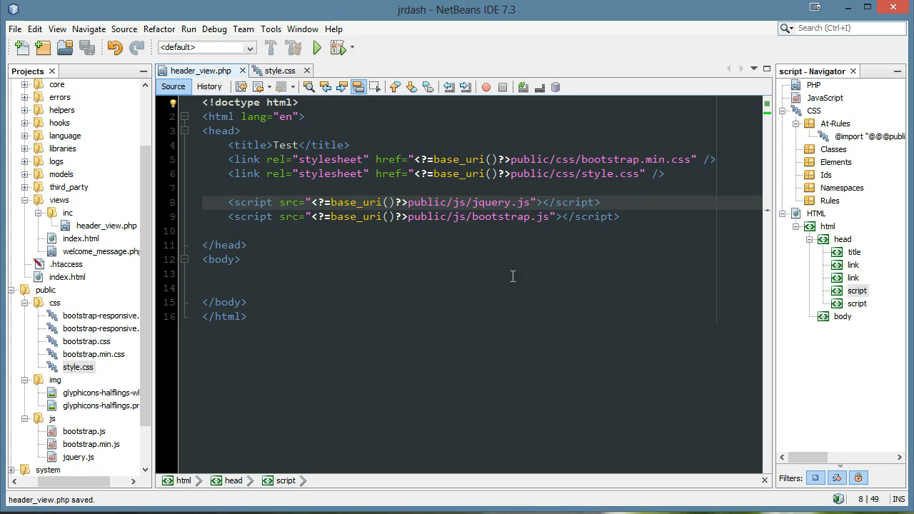
mouse_move(240, 316)
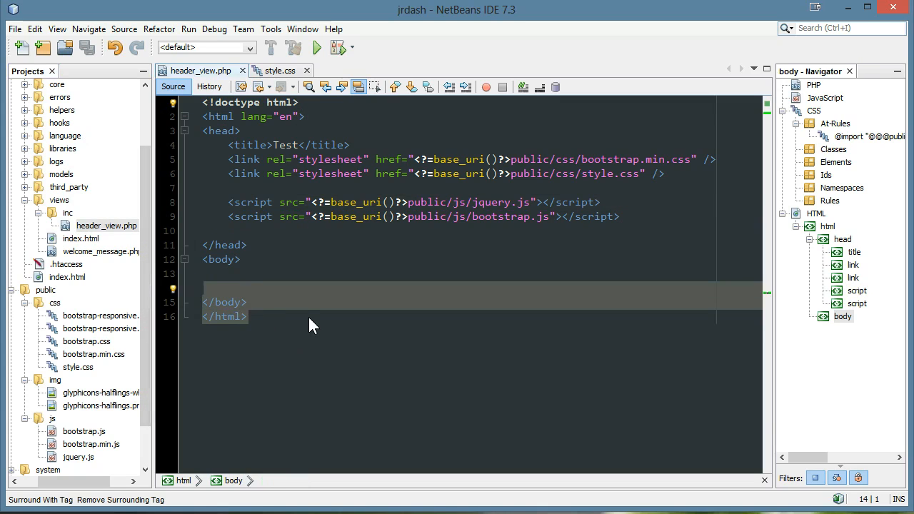
- Save header_view.php and create a new PHP file footer_view in views/inc
key(ctrl+s)
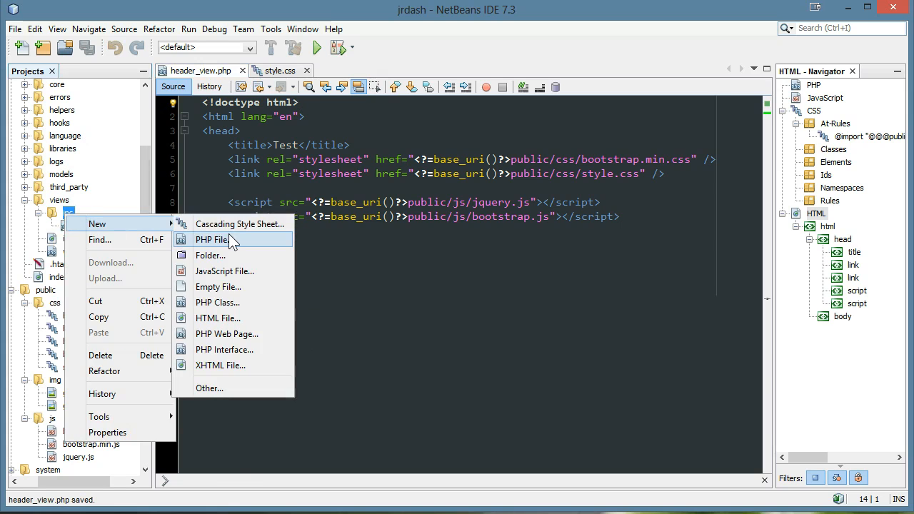
click(211, 240)
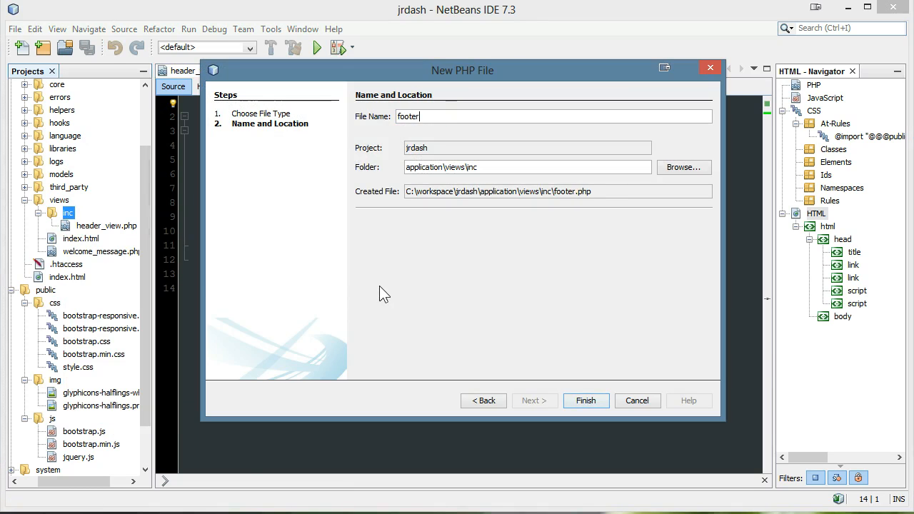
click(586, 400)
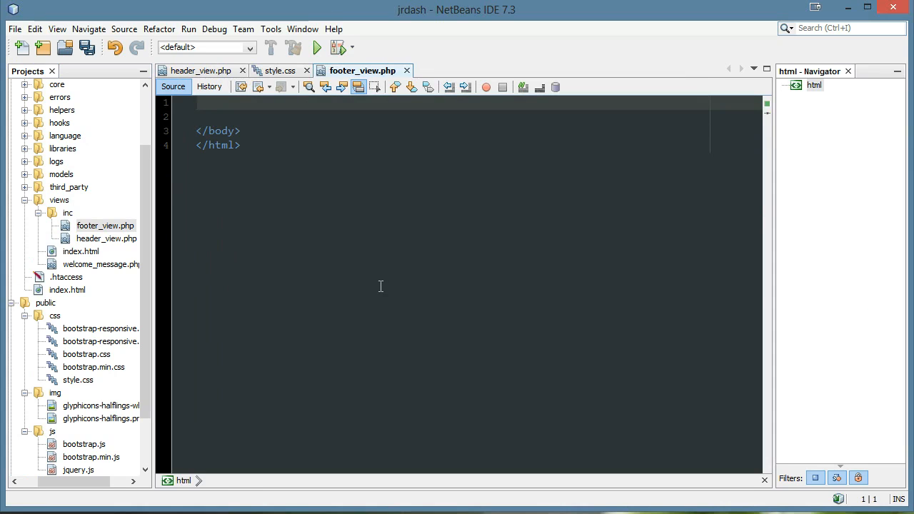
- Add a <footer> element with &copy; and the current year
text(<footer>)
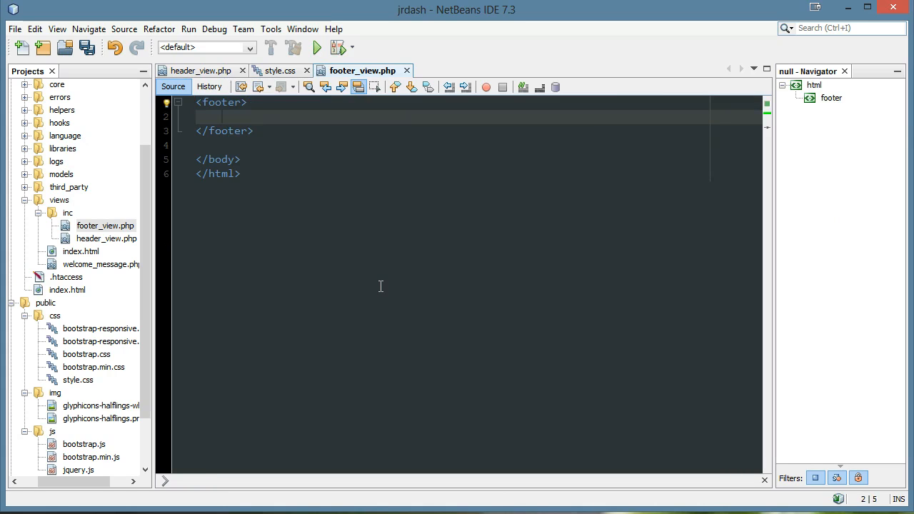
text(&copy;)
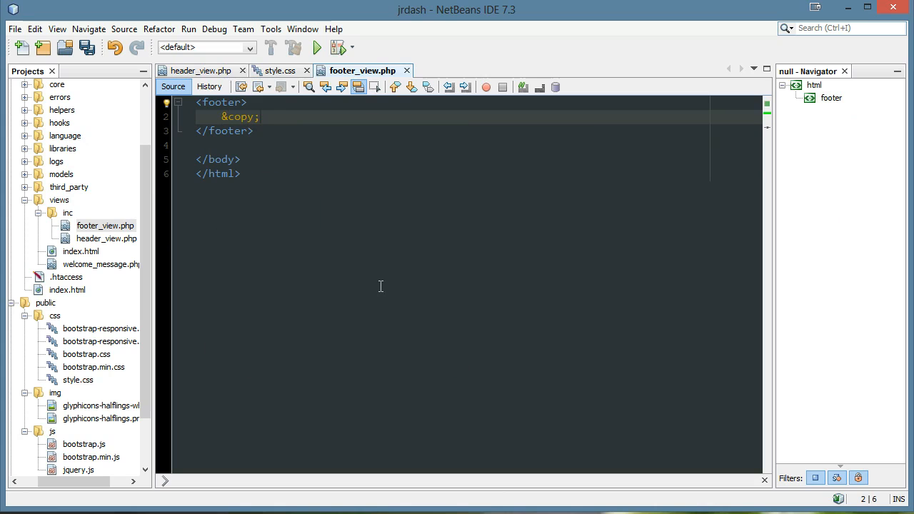
text(20)
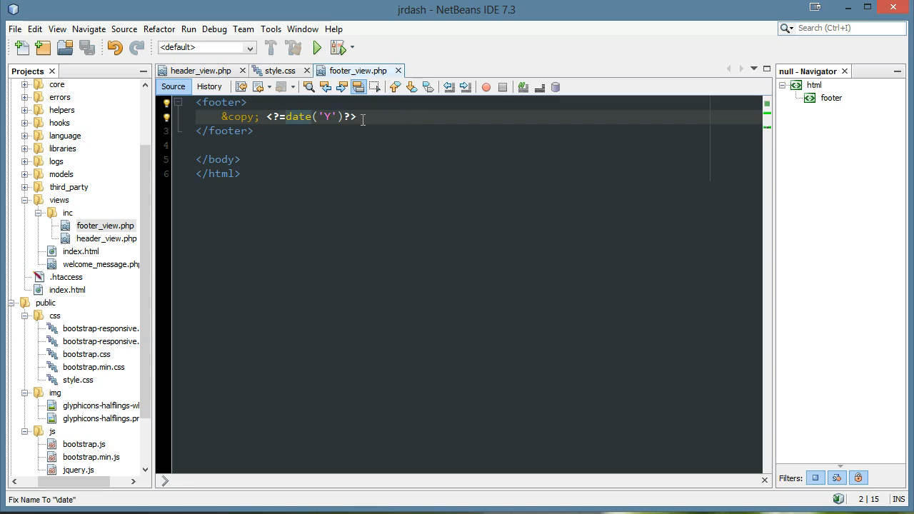
- In header_view.php, add a <header> element containing the text jrDash
click(200, 70)
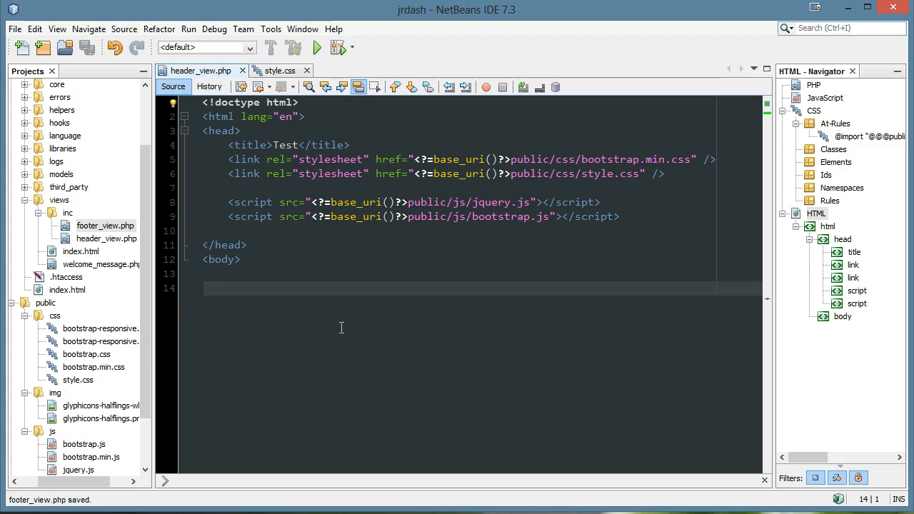
text(<header>)
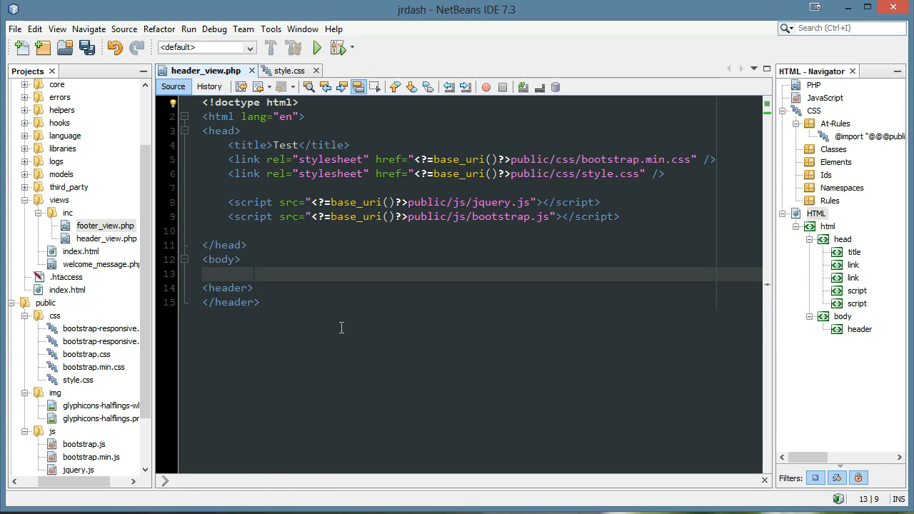
key(enter)
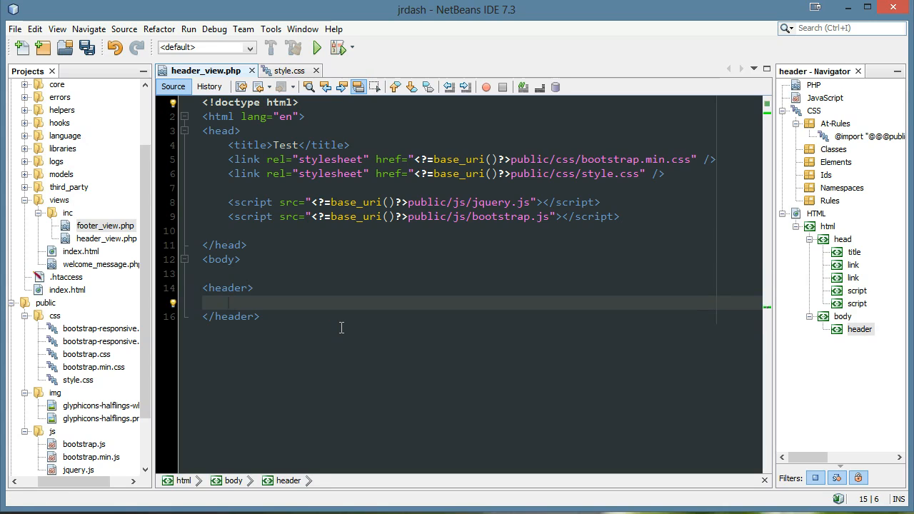
text(jrDash)
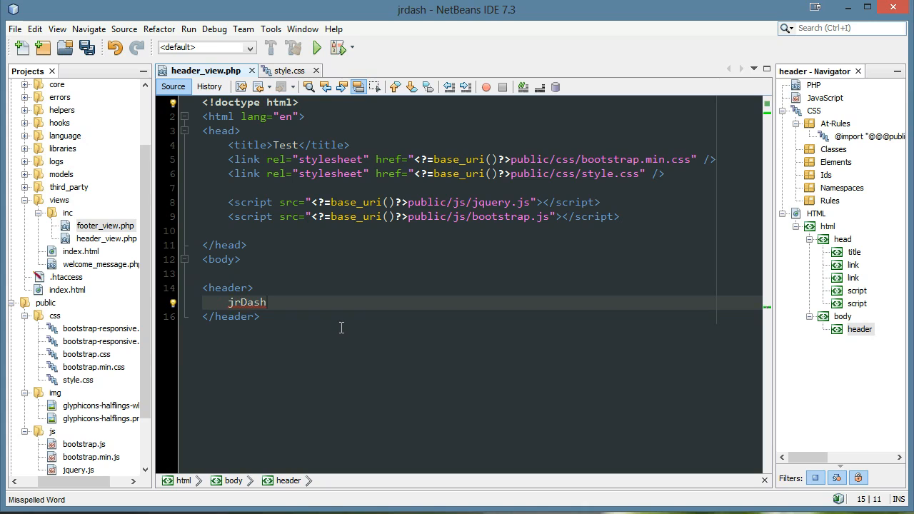